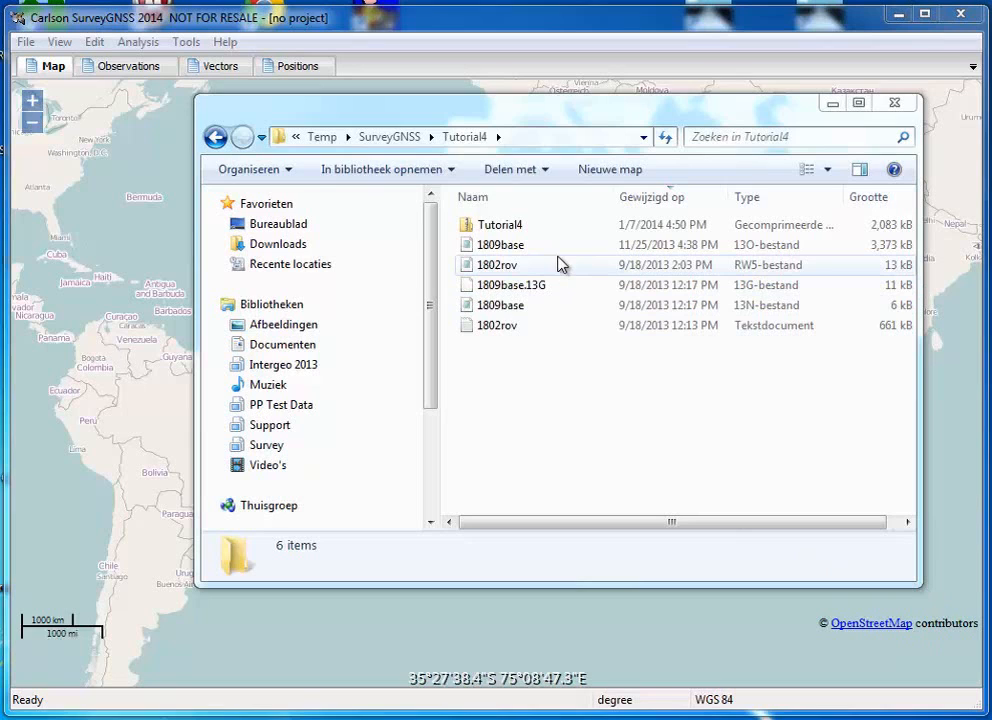
{"action": "mouse_move", "coordinate": [550, 268]}
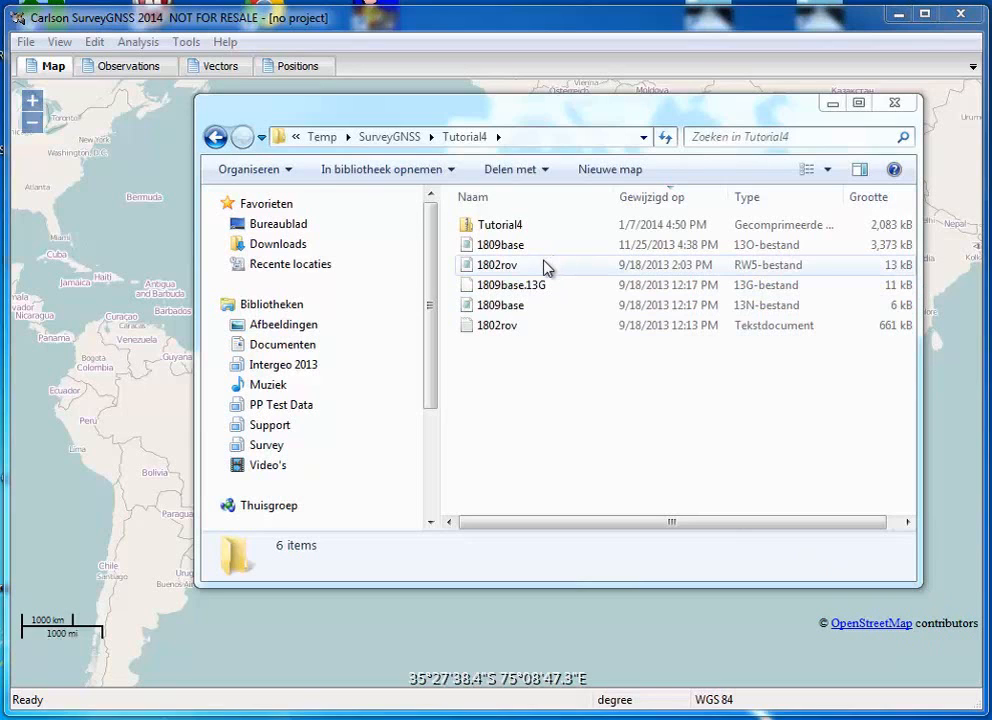
{"action": "mouse_move", "coordinate": [492, 204]}
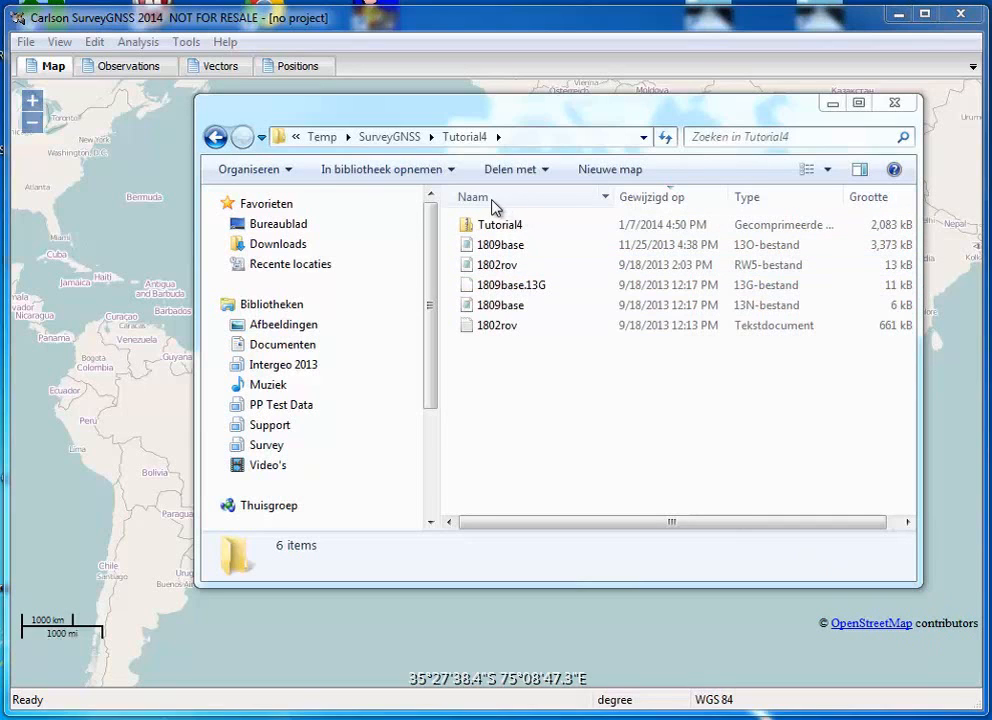
Sort the Tutorial4 folder's GNSS files by name and select the 1802rov RW5 file
{"action": "left_click", "coordinate": [652, 198]}
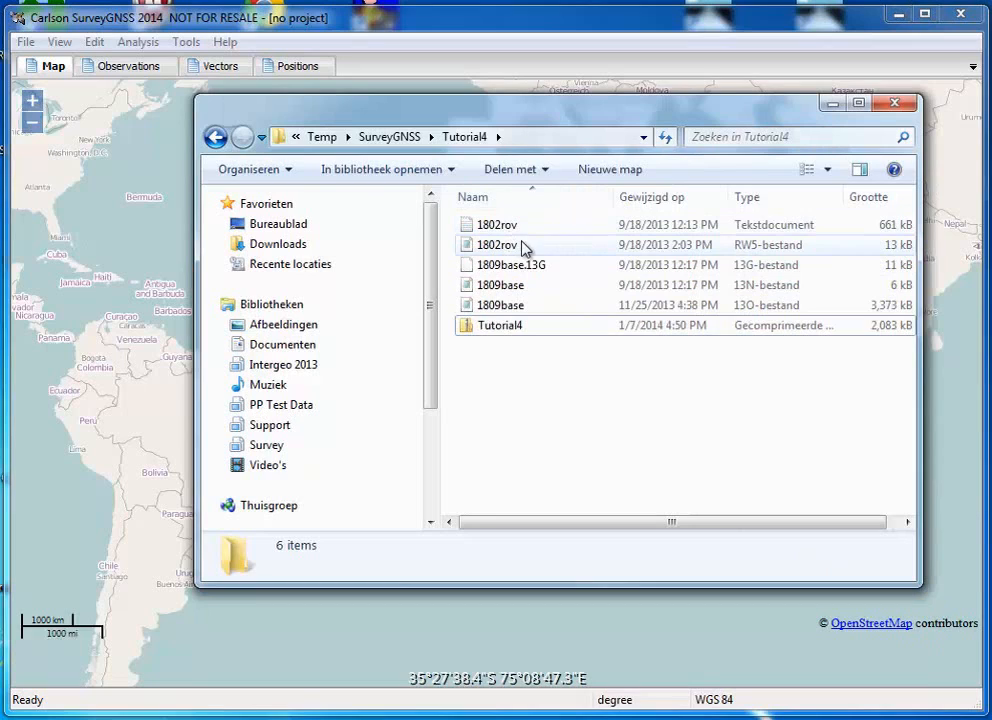
{"action": "mouse_move", "coordinate": [590, 248]}
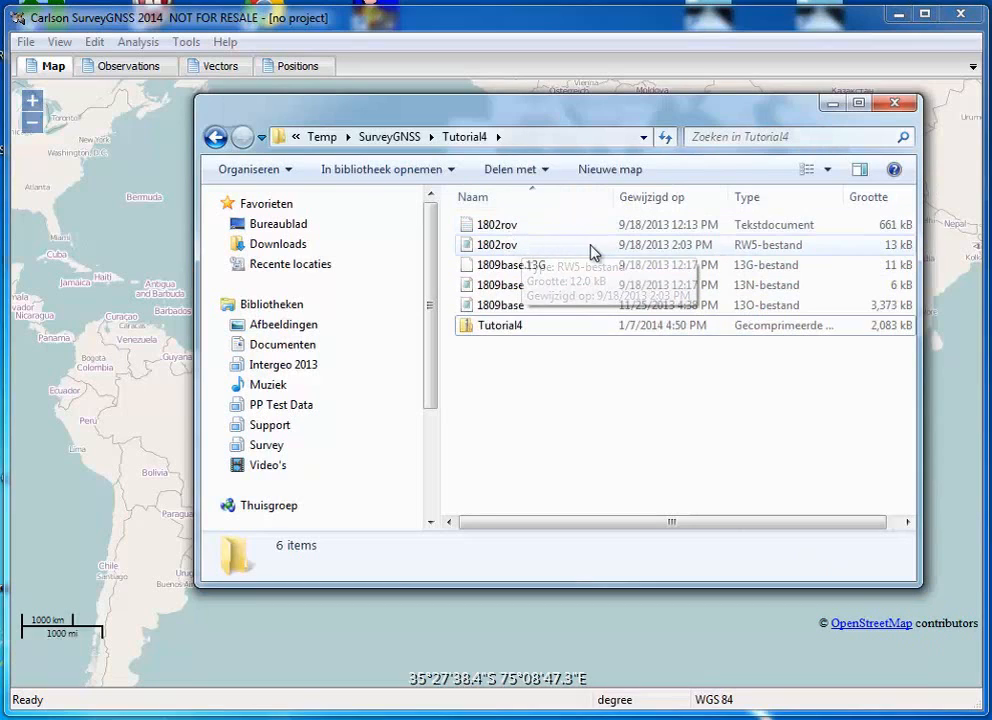
{"action": "double_click", "coordinate": [496, 244]}
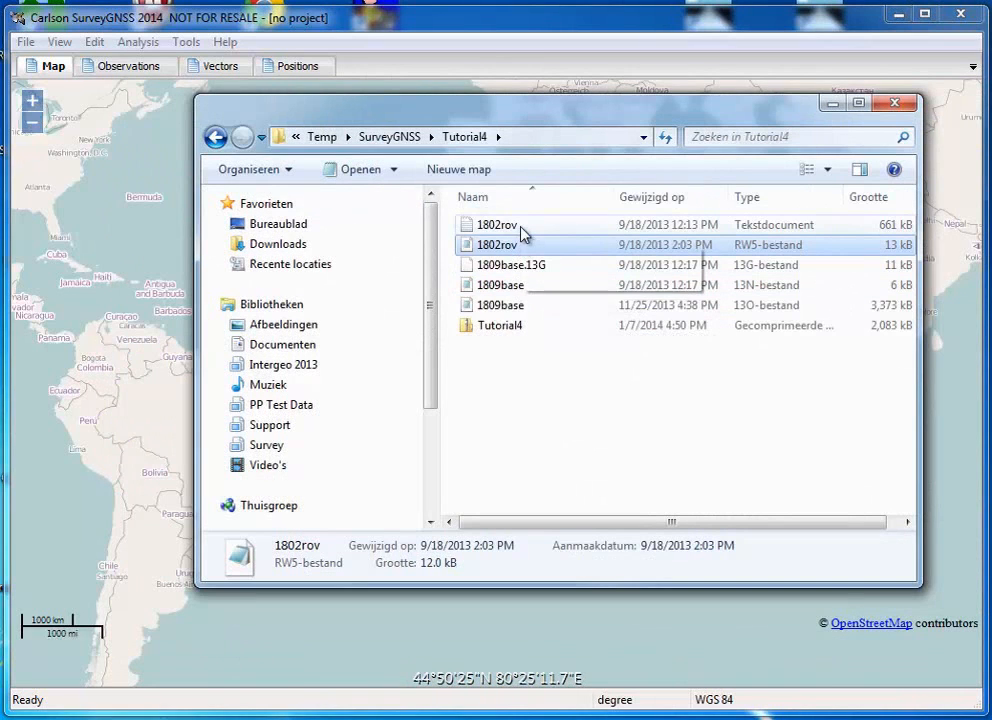
{"action": "mouse_move", "coordinate": [520, 224]}
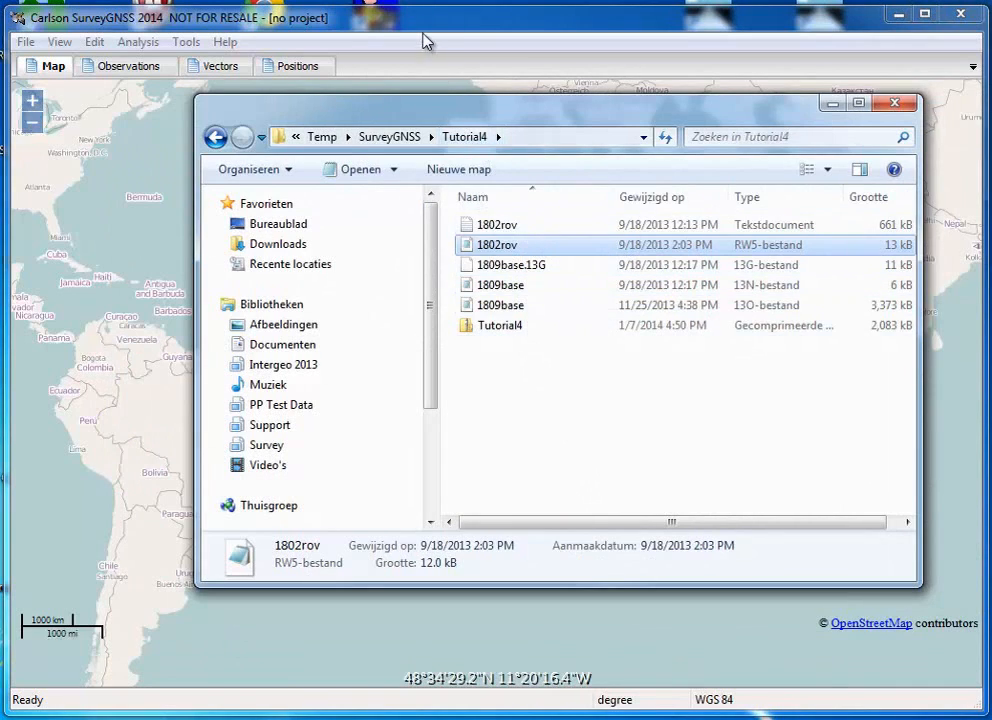
Create a new empty project tut4.sgp in the Tutorial4 folder and show its Observations list
{"action": "left_click", "coordinate": [24, 40]}
{"action": "type", "text": "tut4"}
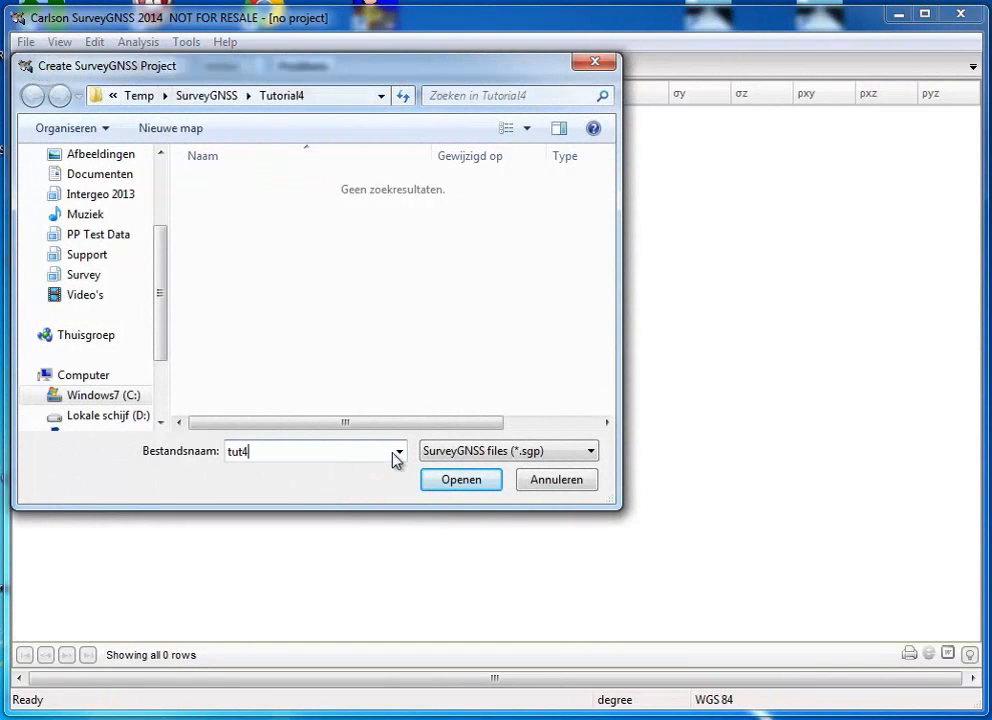
{"action": "left_click", "coordinate": [460, 480]}
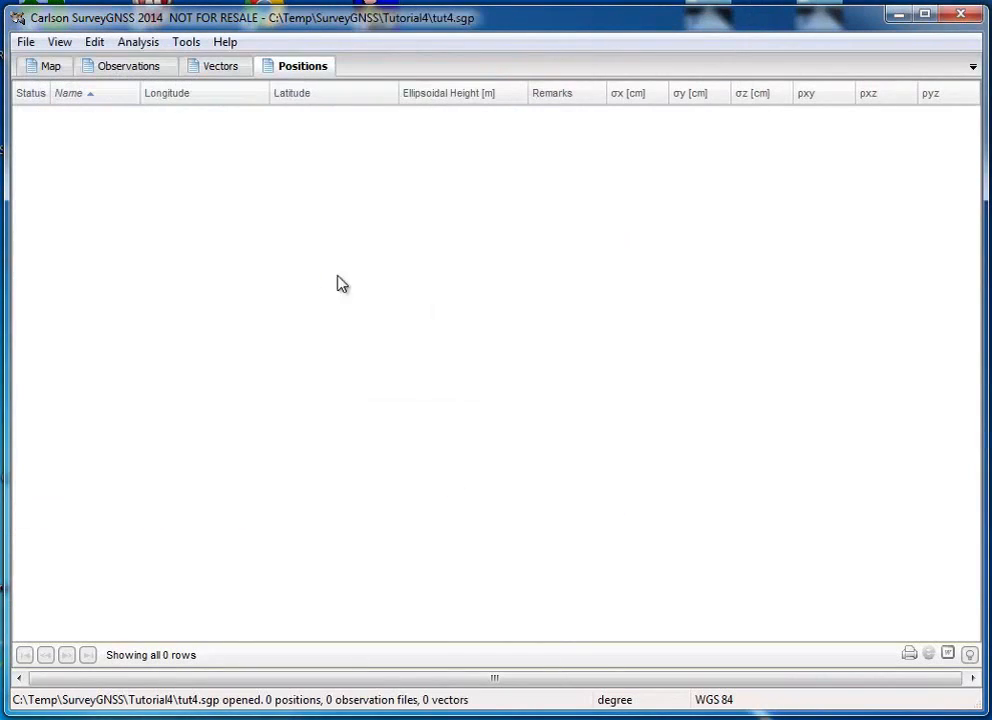
{"action": "left_click", "coordinate": [128, 64]}
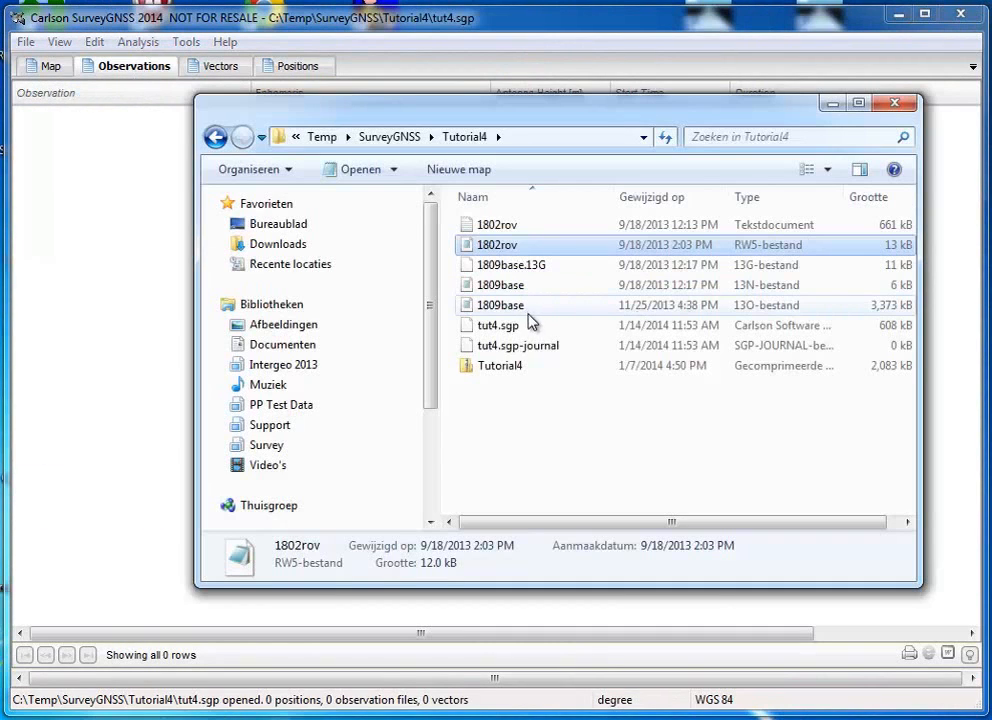
Drag 1809base.13O and 1802rov.rw5 into the project, giving 42 positions, and return to the project window
{"action": "left_click", "coordinate": [500, 304]}
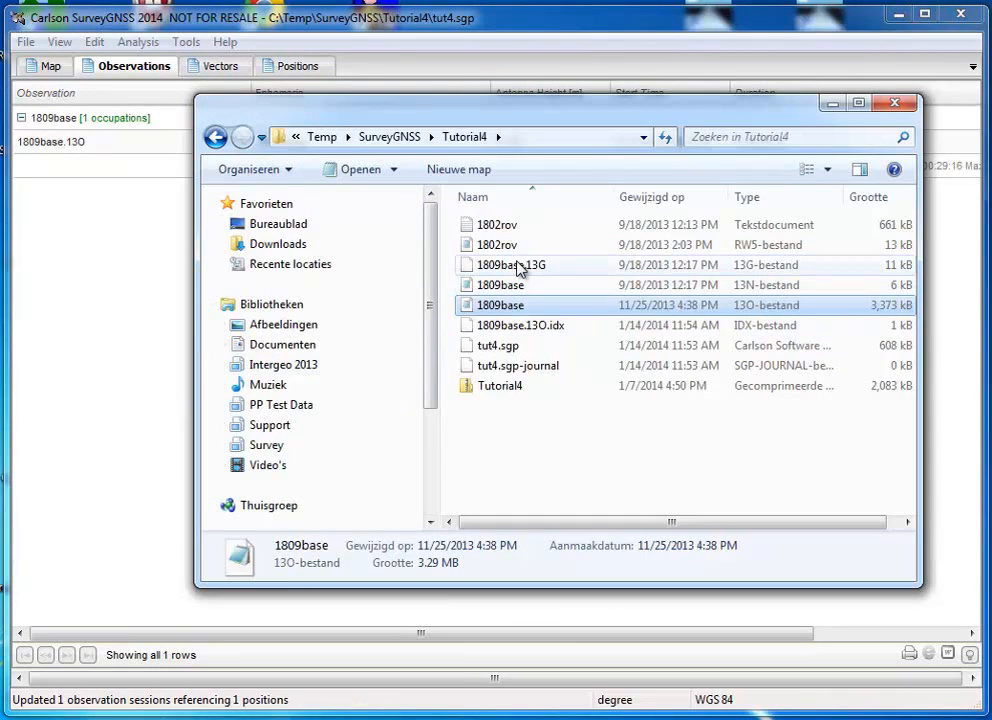
{"action": "left_click", "coordinate": [496, 244]}
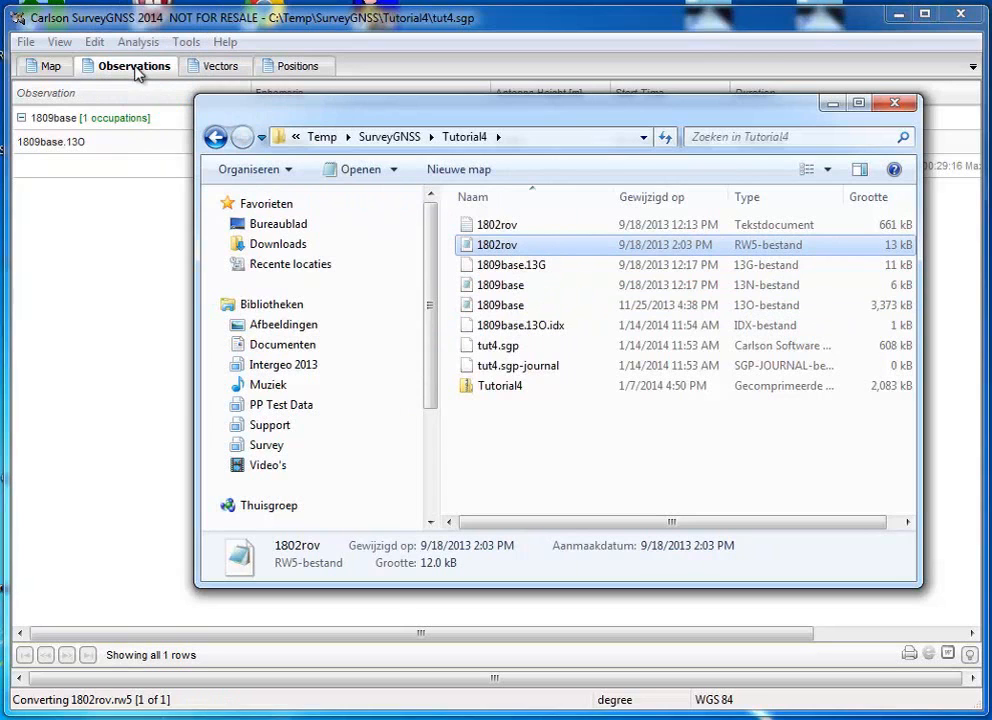
{"action": "left_click", "coordinate": [360, 168]}
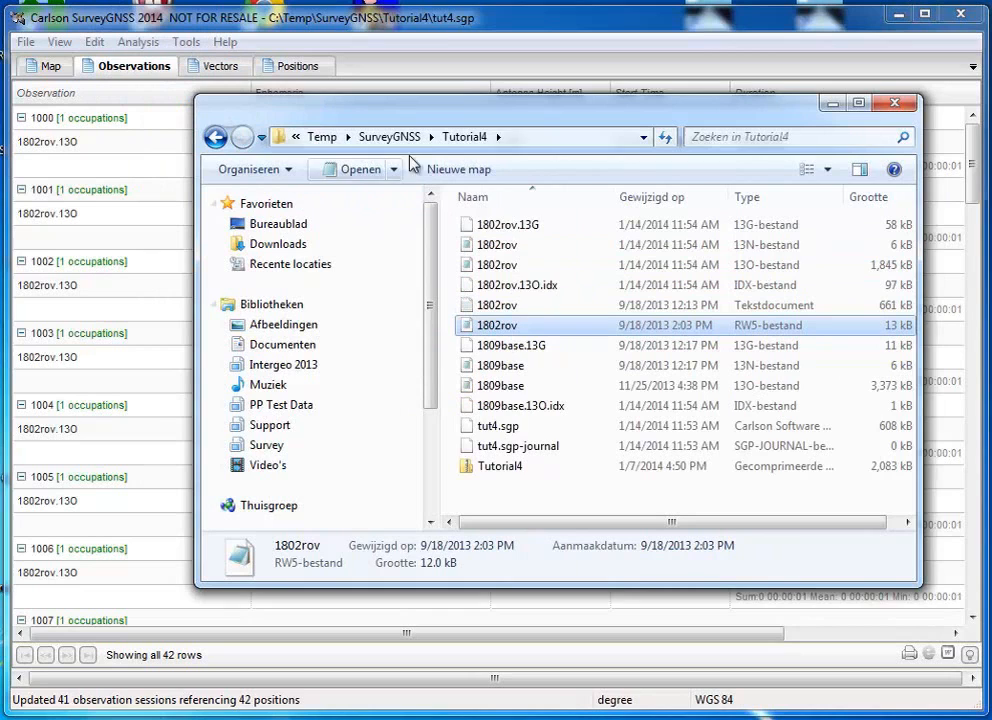
{"action": "left_click", "coordinate": [352, 168]}
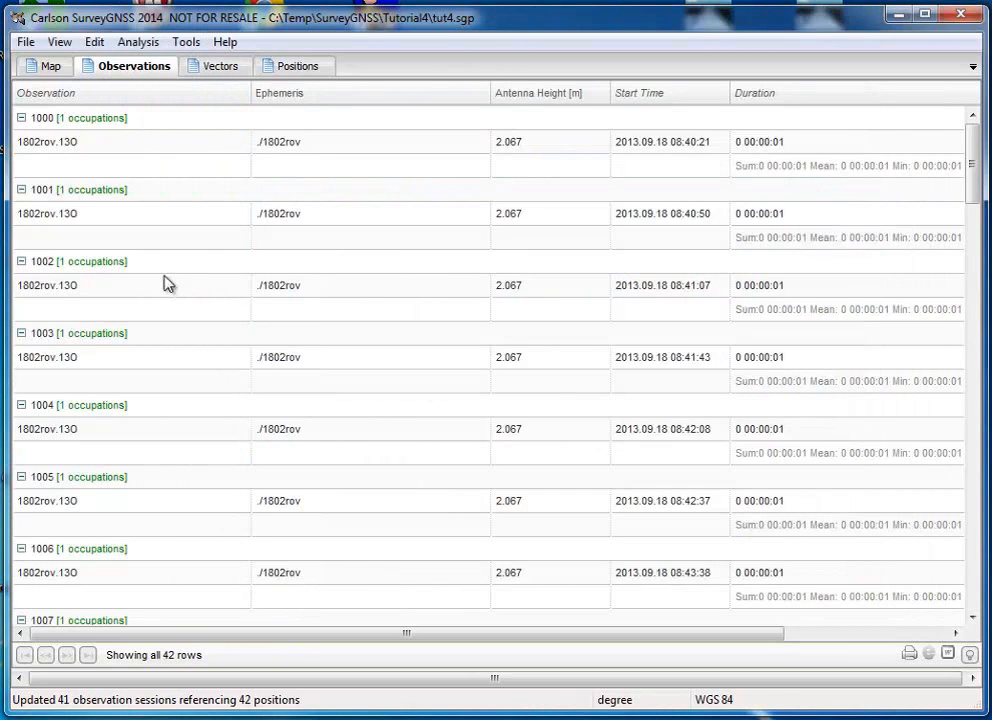
{"action": "mouse_move", "coordinate": [112, 216]}
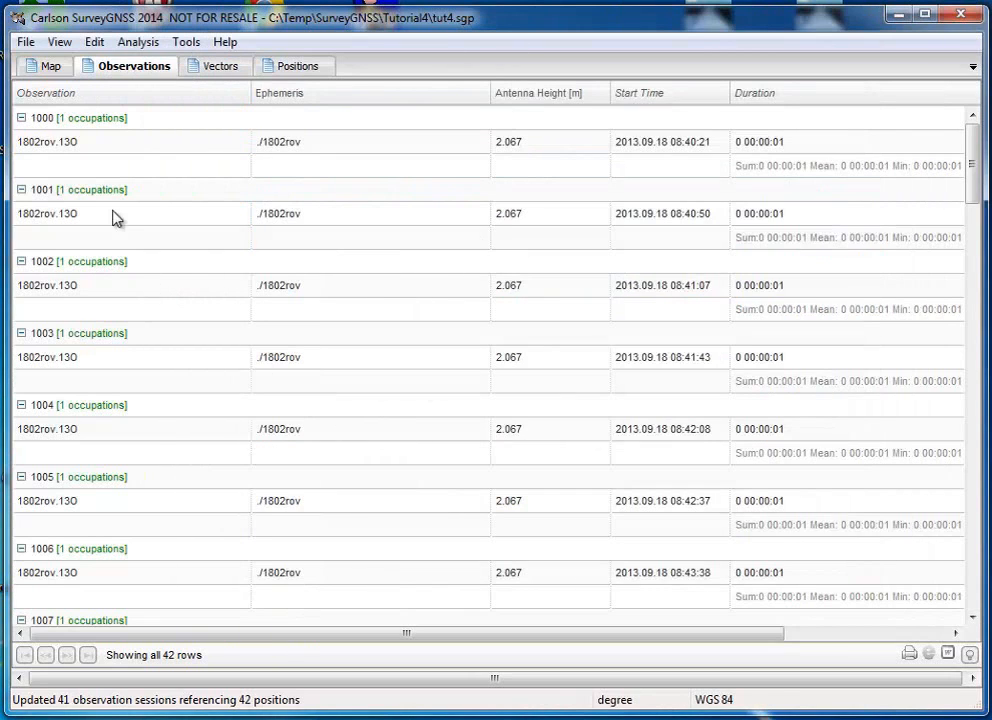
Plot the rover points and 1809base station on the street map, then reach the Edit commands
{"action": "left_click", "coordinate": [52, 64]}
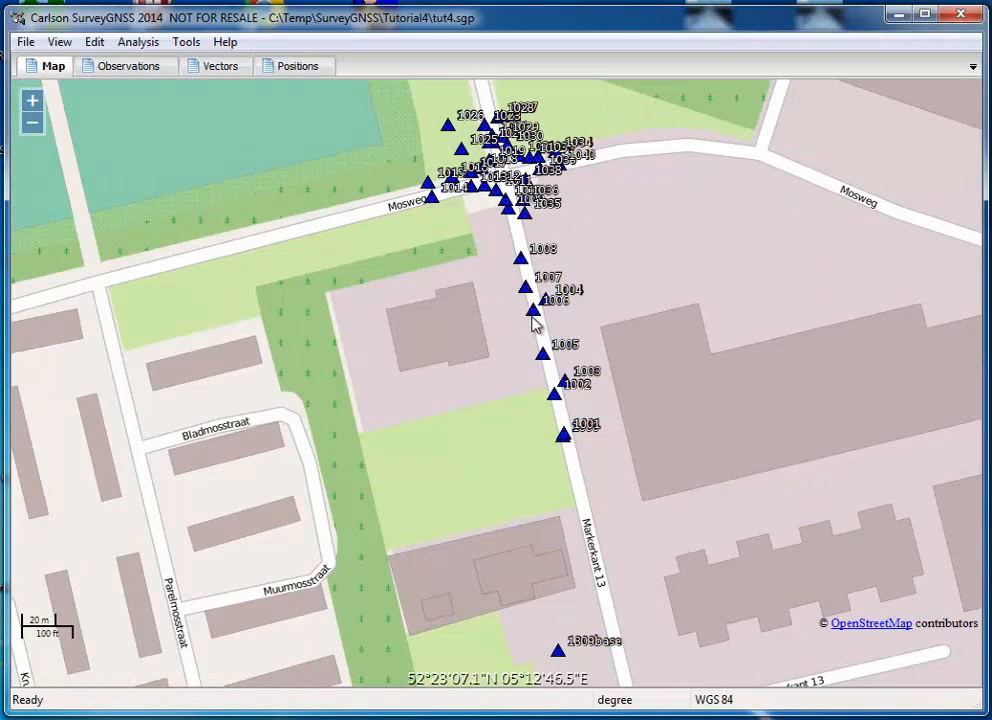
{"action": "mouse_move", "coordinate": [560, 658]}
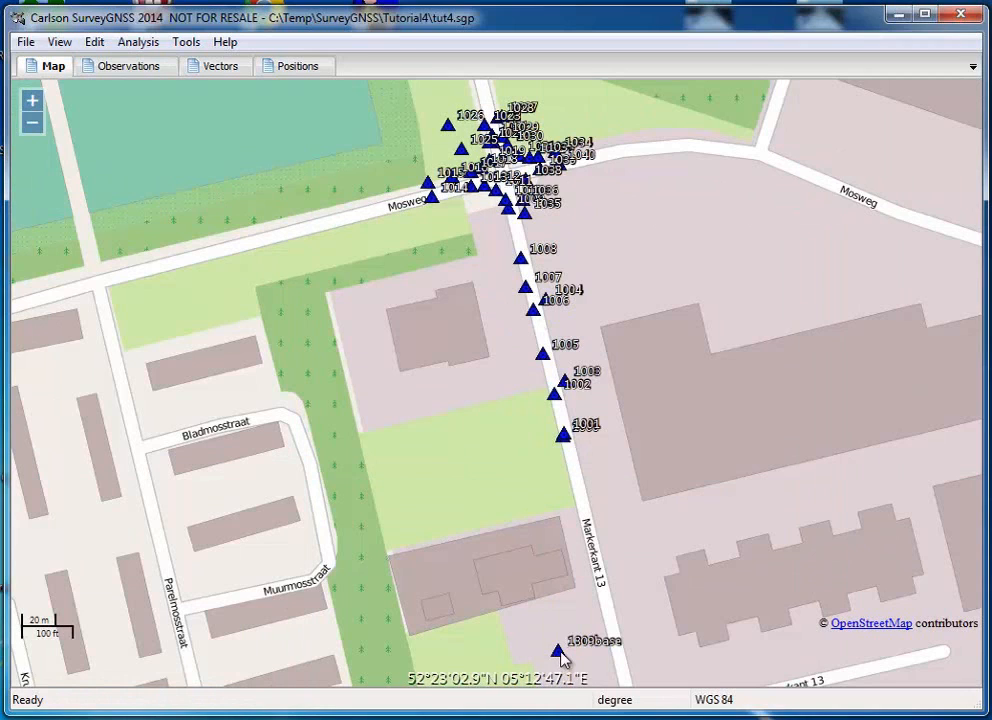
{"action": "mouse_move", "coordinate": [278, 228]}
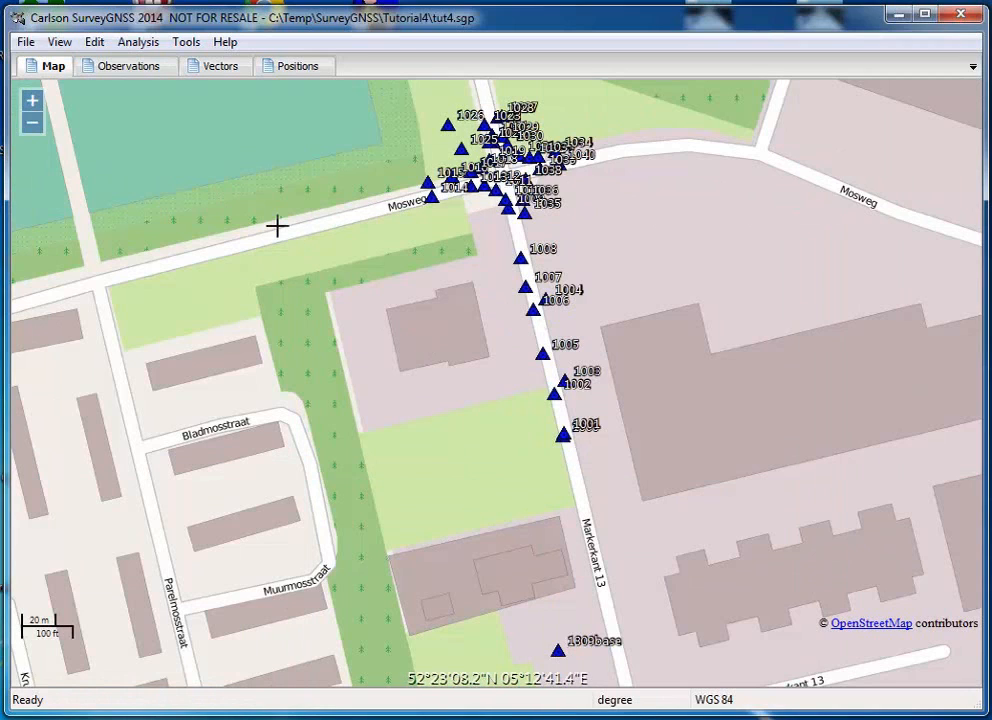
{"action": "left_click", "coordinate": [94, 40]}
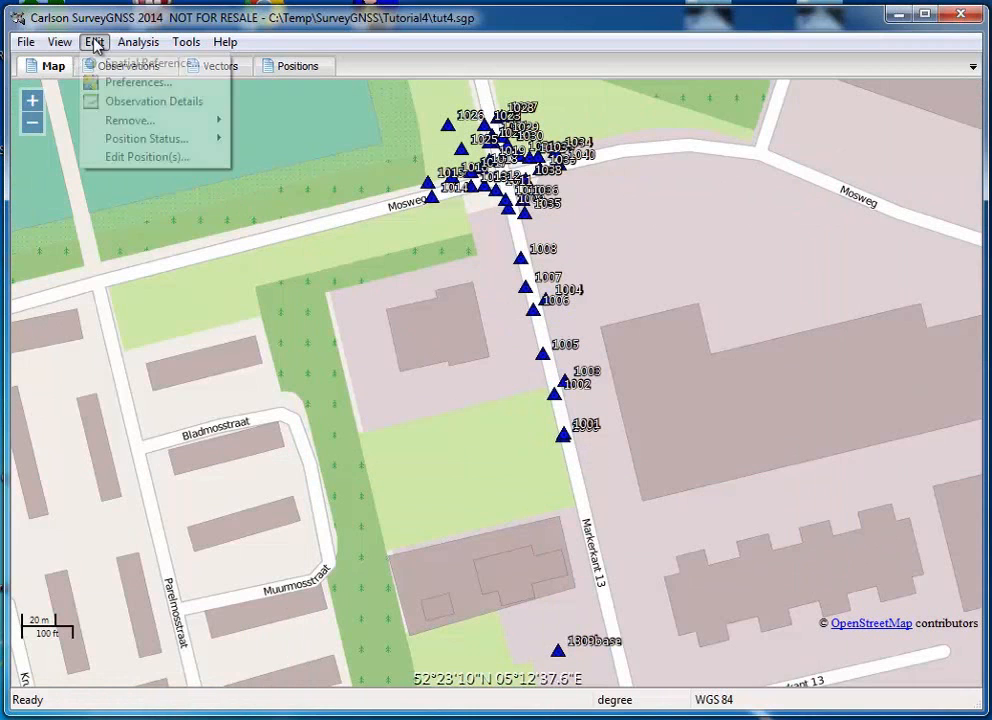
Set the project's spatial reference to EPSG:23031 ED50 / UTM zone 31N by searching 'utm zone 31'
{"action": "left_click", "coordinate": [140, 64]}
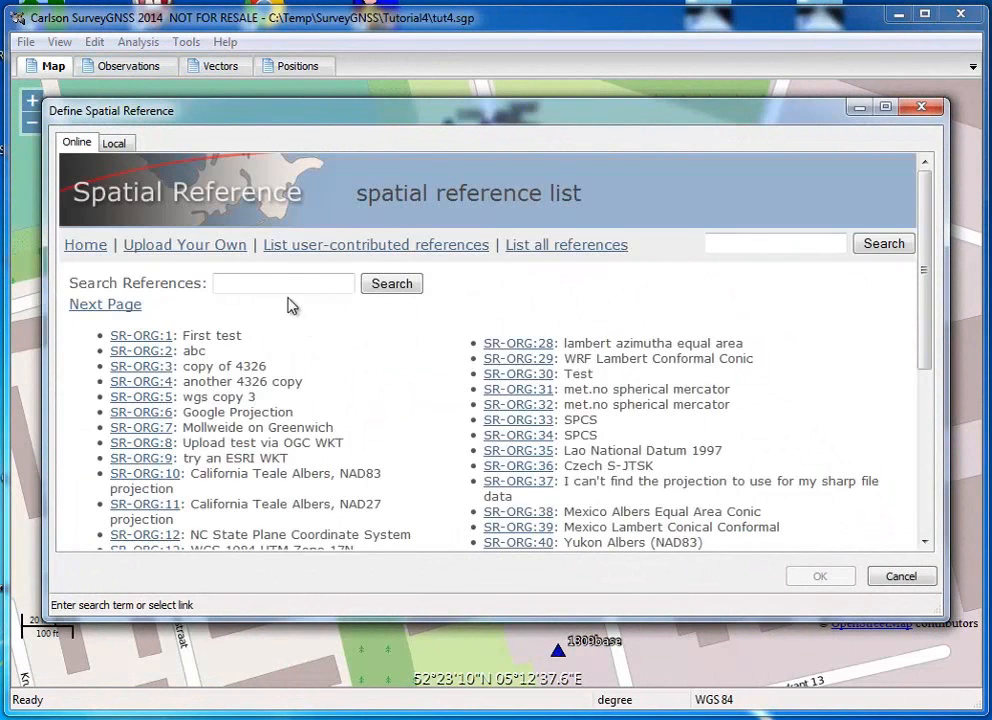
{"action": "type", "text": "u"}
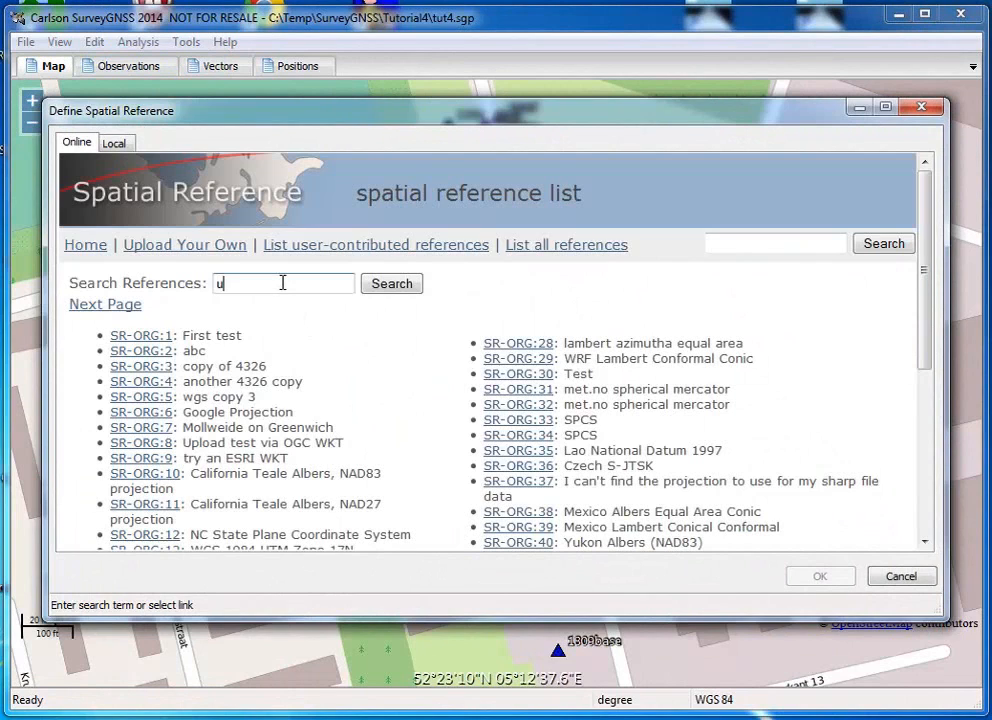
{"action": "type", "text": "tm zone"}
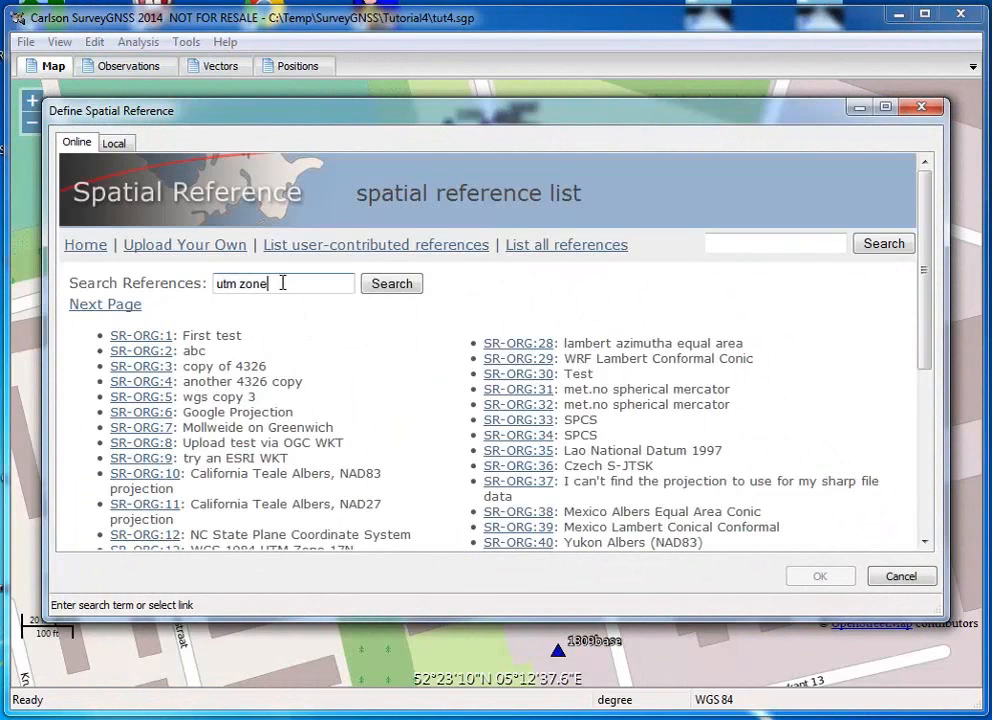
{"action": "type", "text": "31"}
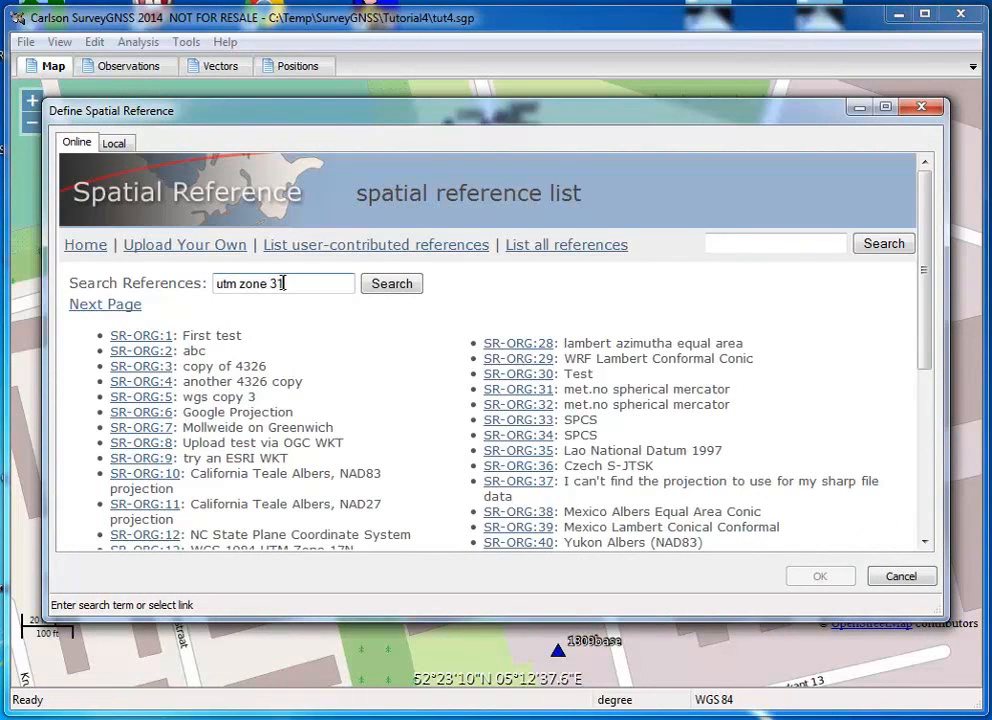
{"action": "left_click", "coordinate": [392, 284]}
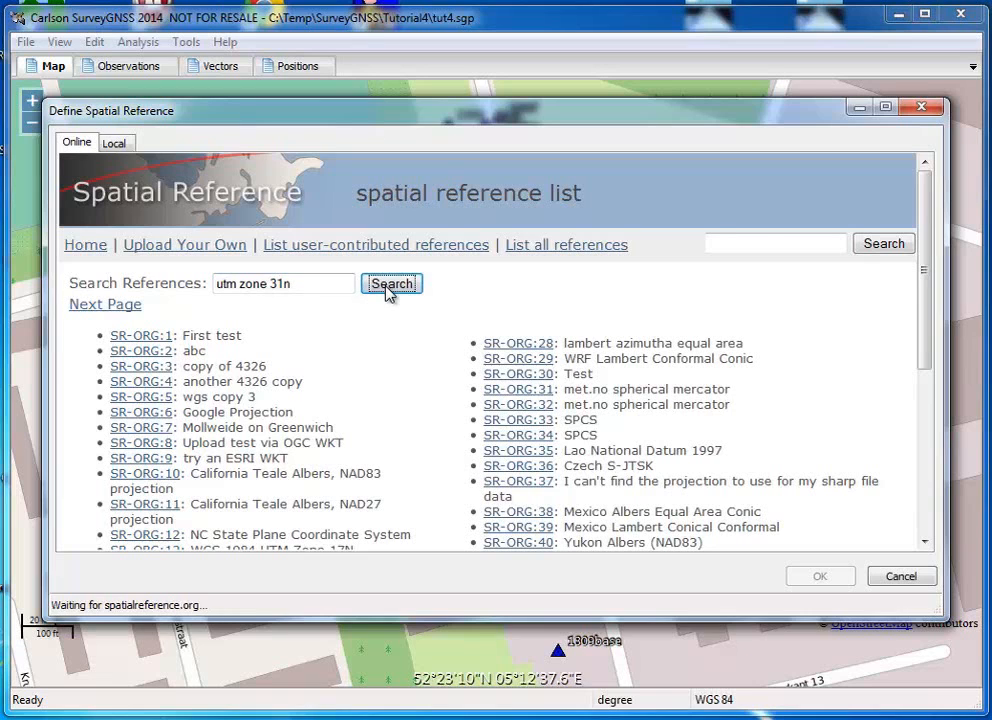
{"action": "left_click", "coordinate": [392, 284]}
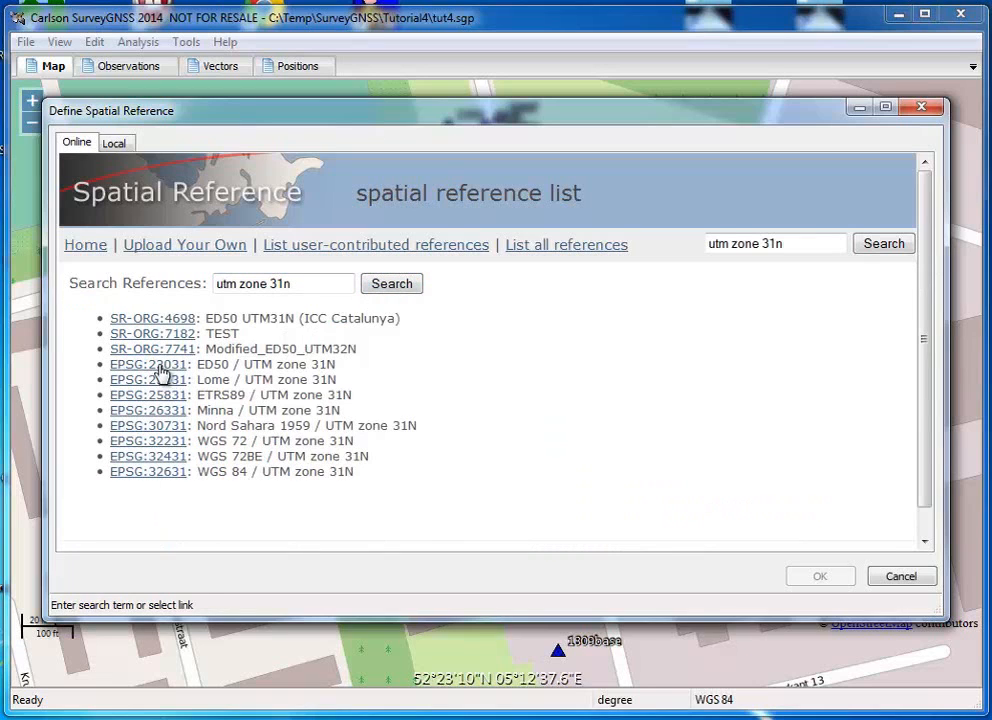
{"action": "left_click", "coordinate": [148, 364]}
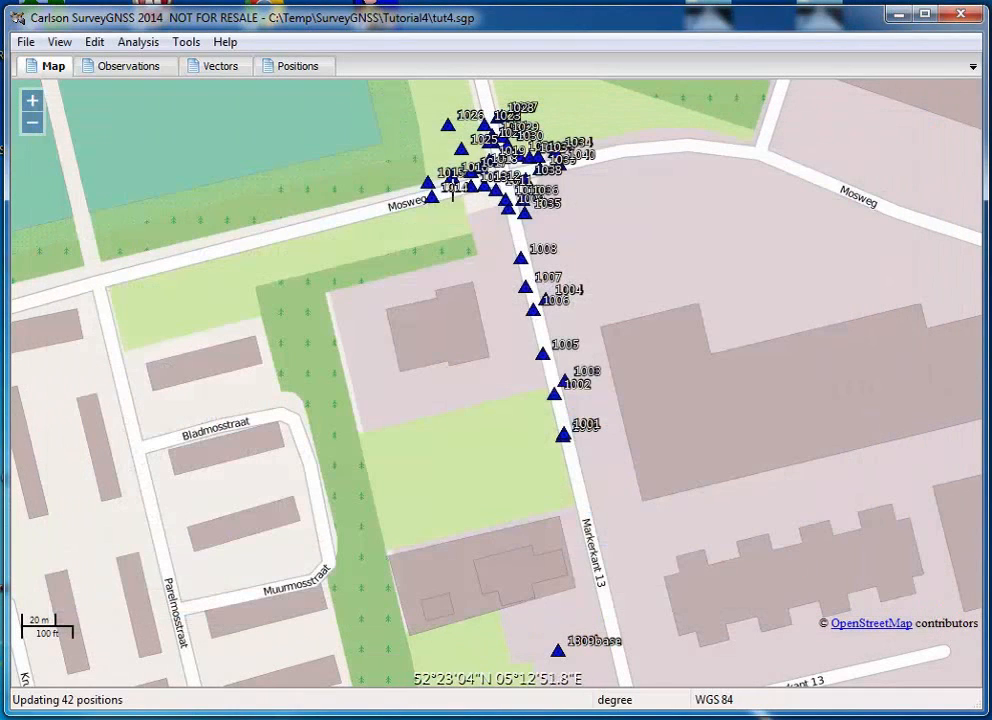
Review the 42 projected positions, change the 1809base position's status, and list the observation occupations
{"action": "left_click", "coordinate": [302, 64]}
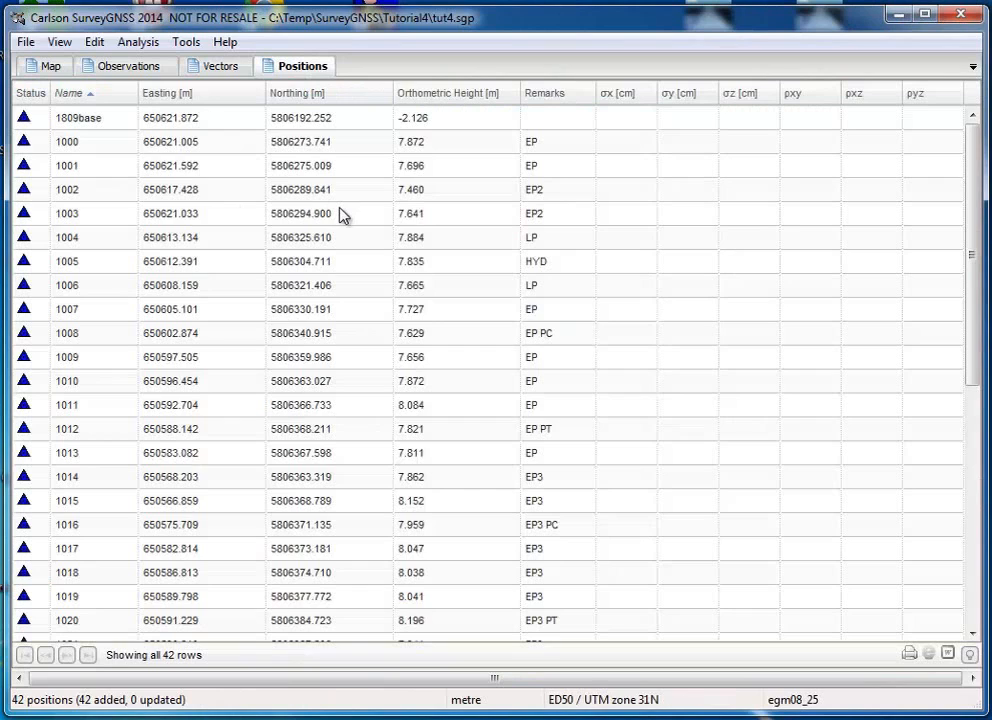
{"action": "mouse_move", "coordinate": [558, 150]}
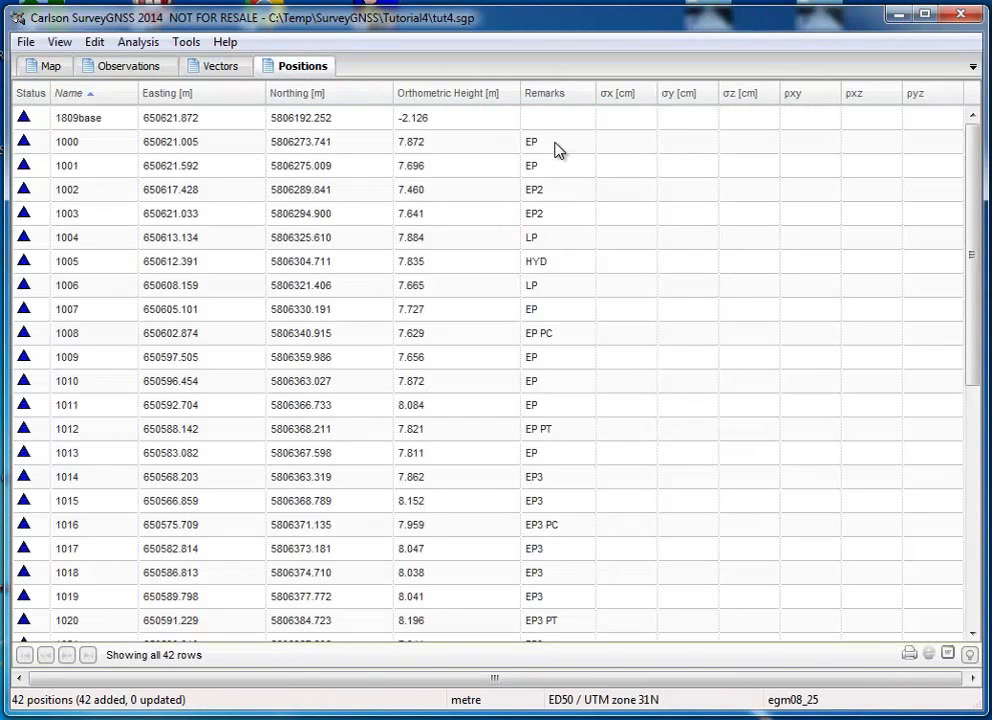
{"action": "mouse_move", "coordinate": [572, 428]}
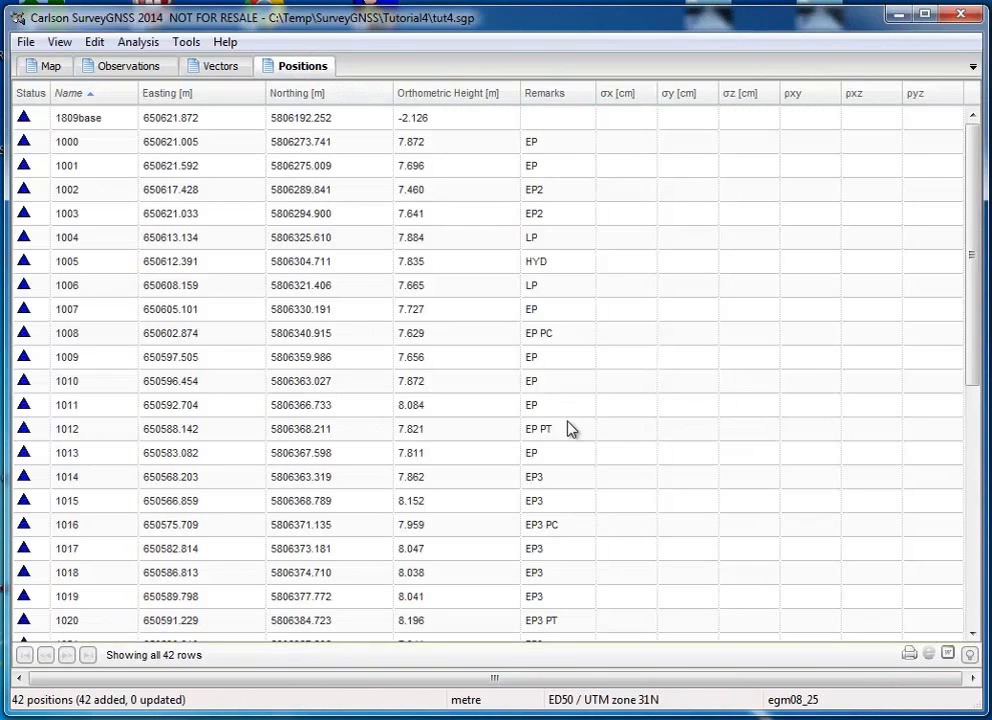
{"action": "mouse_move", "coordinate": [568, 198]}
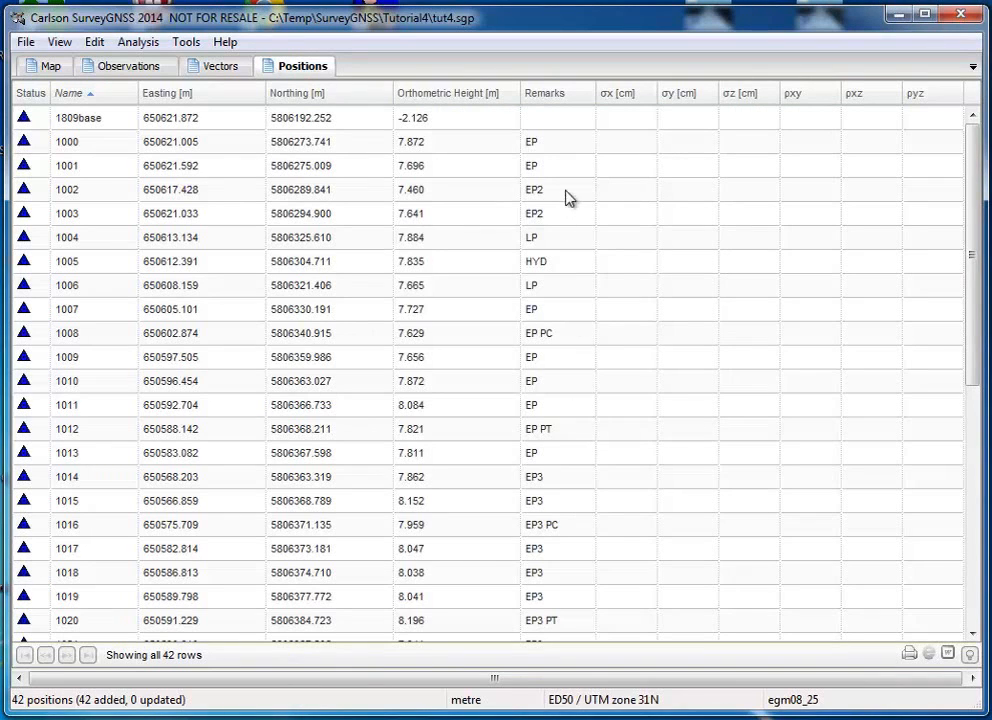
{"action": "mouse_move", "coordinate": [556, 418]}
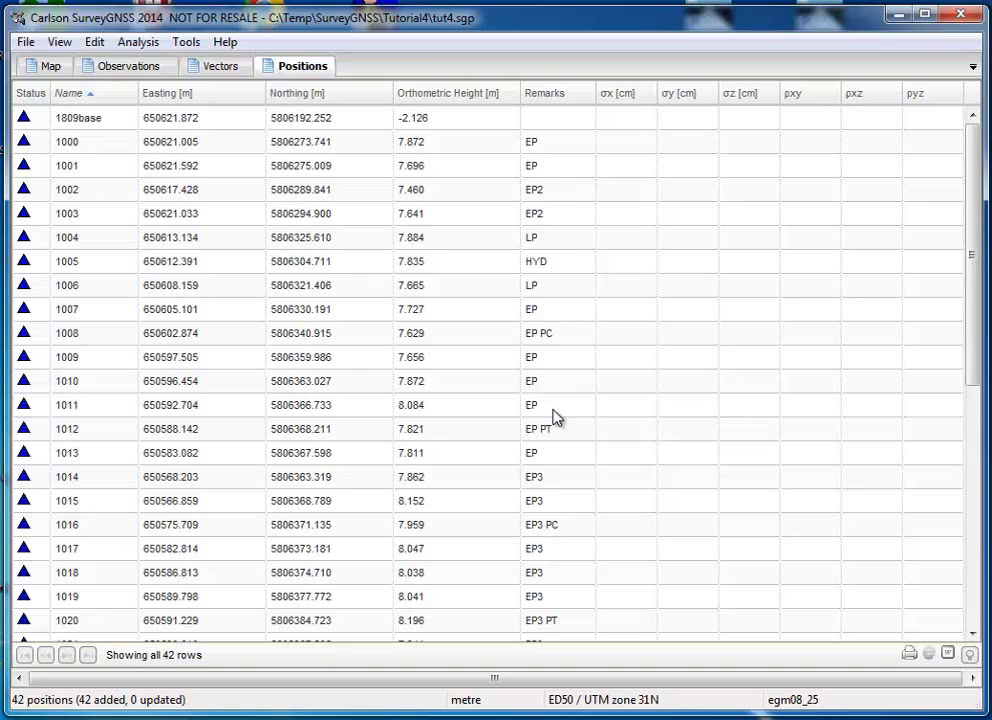
{"action": "mouse_move", "coordinate": [48, 122]}
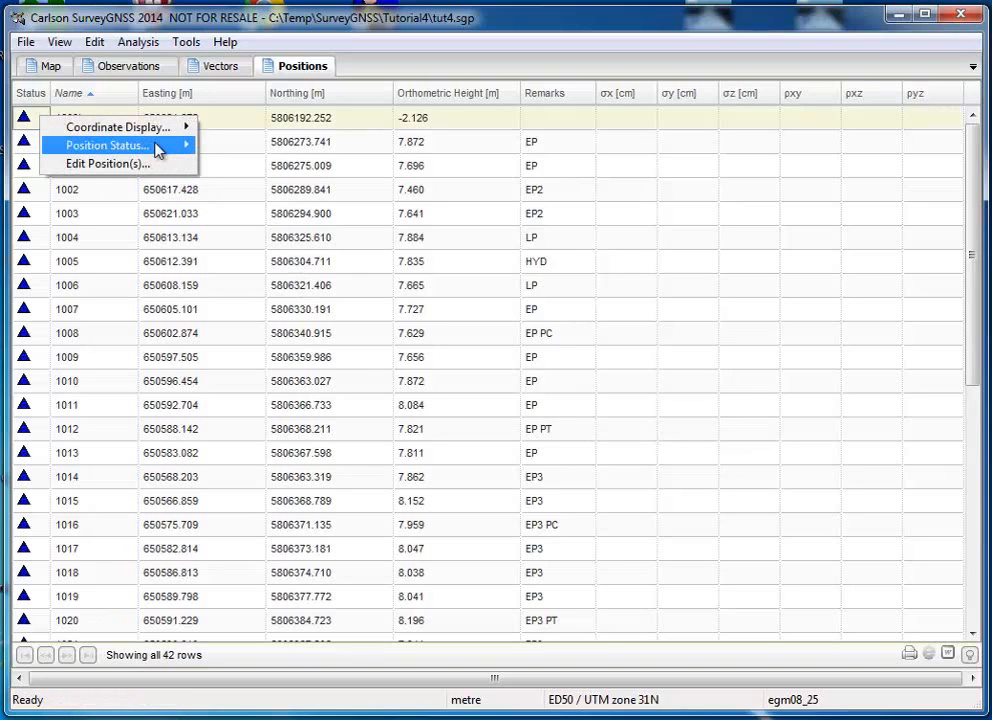
{"action": "left_click", "coordinate": [104, 144]}
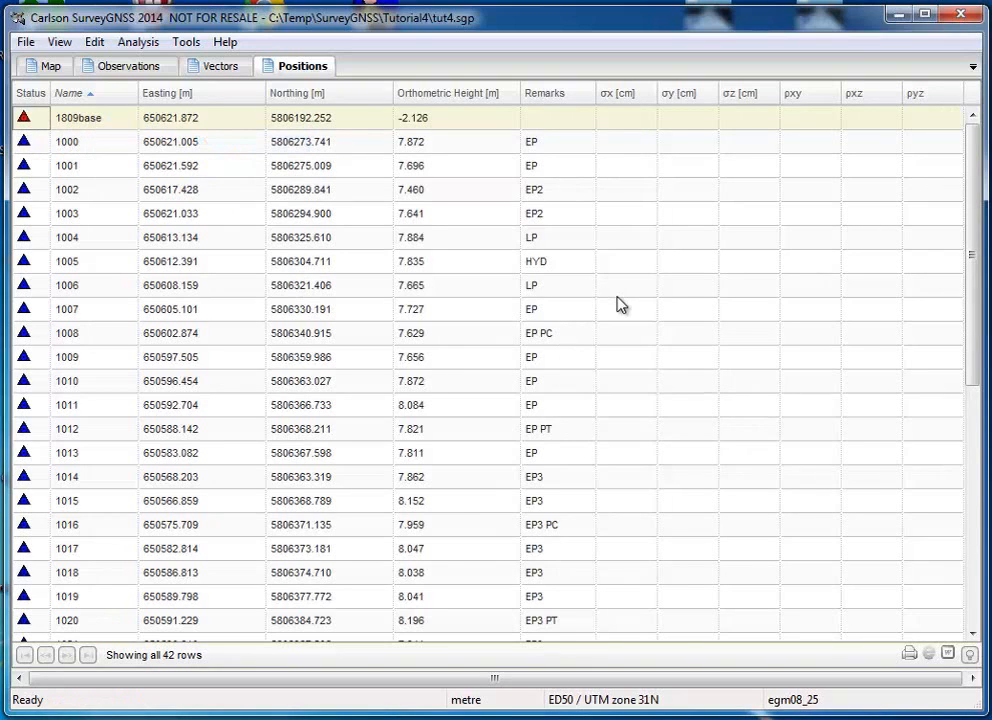
{"action": "mouse_move", "coordinate": [196, 114]}
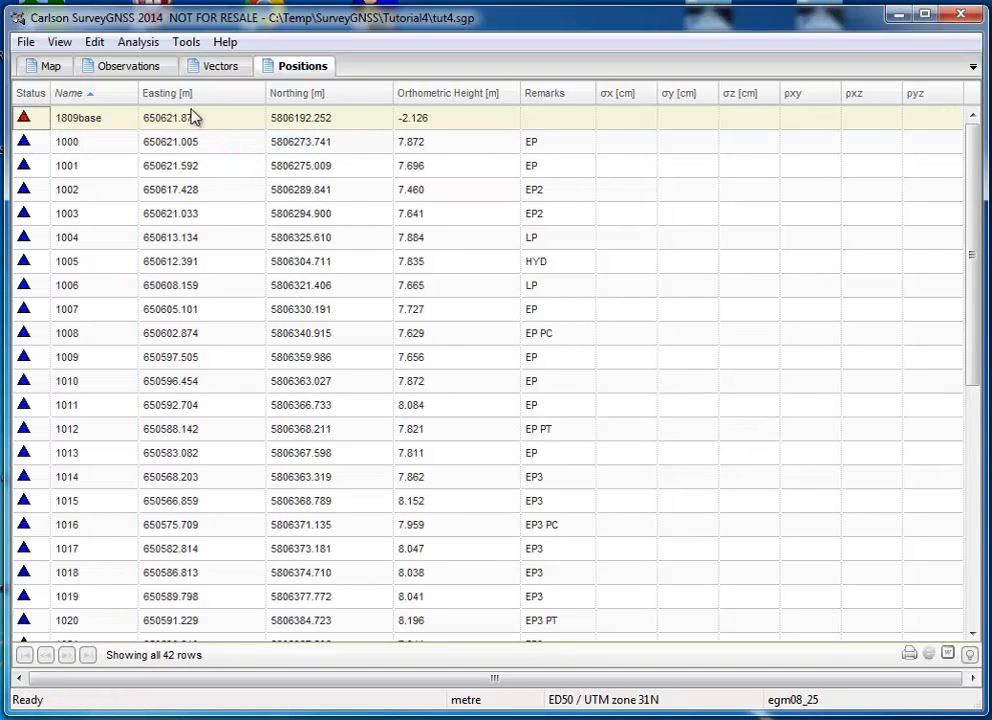
{"action": "left_click", "coordinate": [128, 64]}
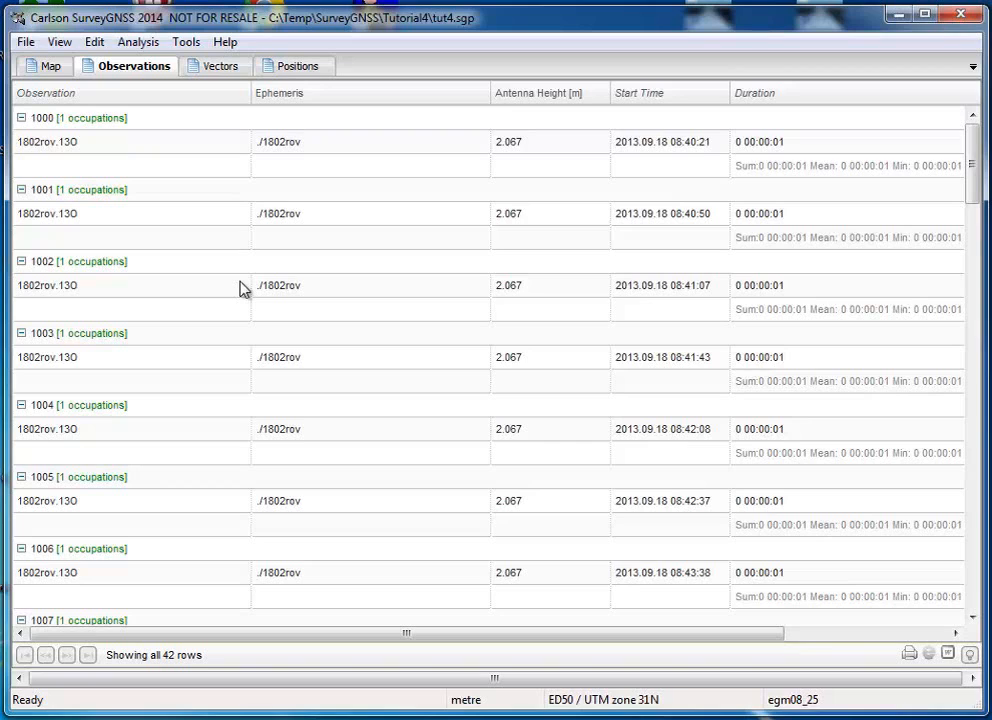
{"action": "mouse_move", "coordinate": [258, 258]}
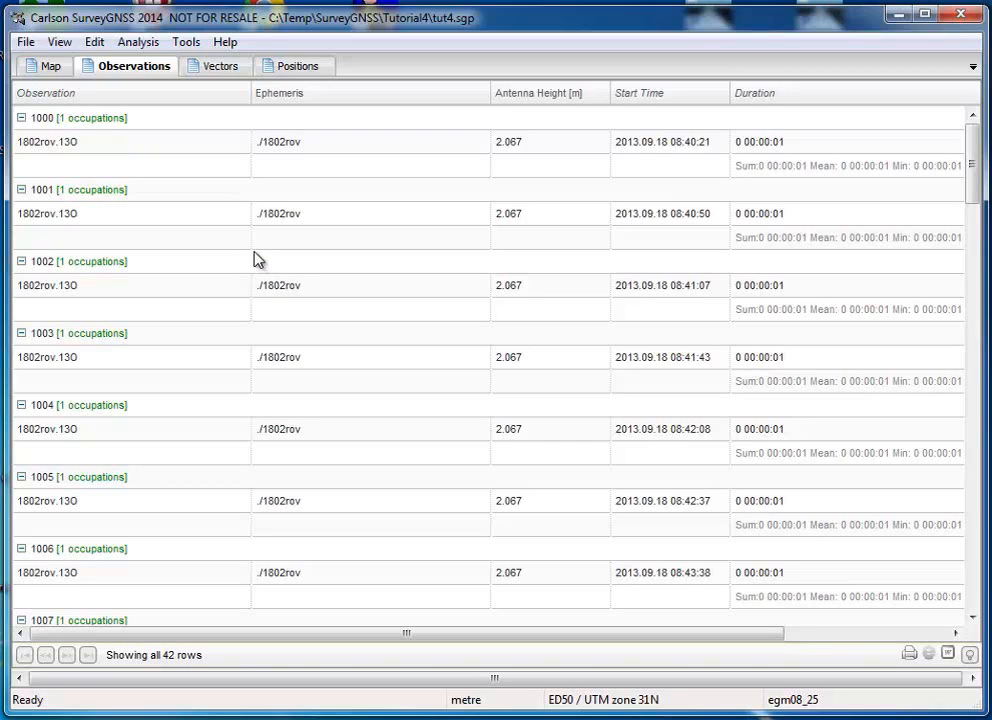
{"action": "mouse_move", "coordinate": [202, 150]}
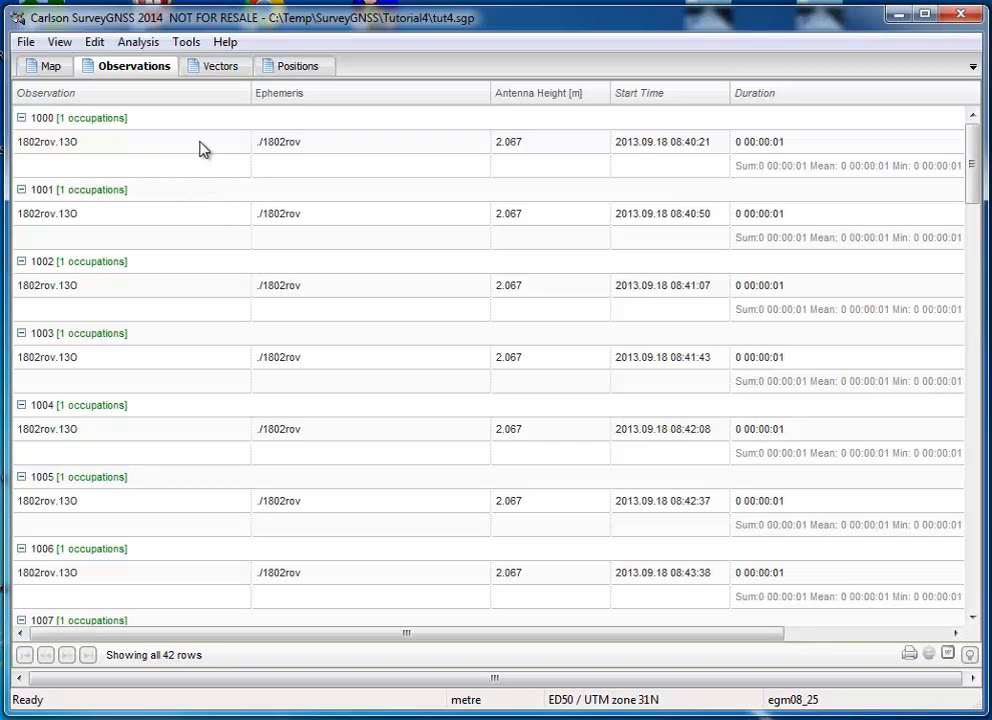
Select point 1000's 1802rov.13O rover occupation and bring up its context menu
{"action": "left_click", "coordinate": [200, 140]}
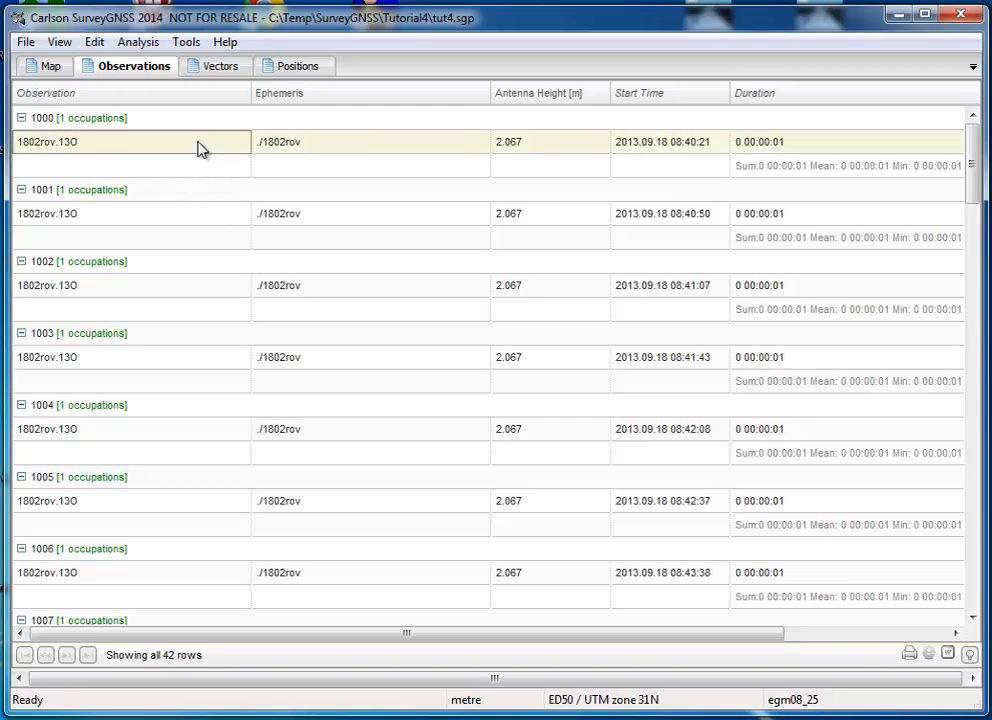
{"action": "right_click", "coordinate": [200, 148]}
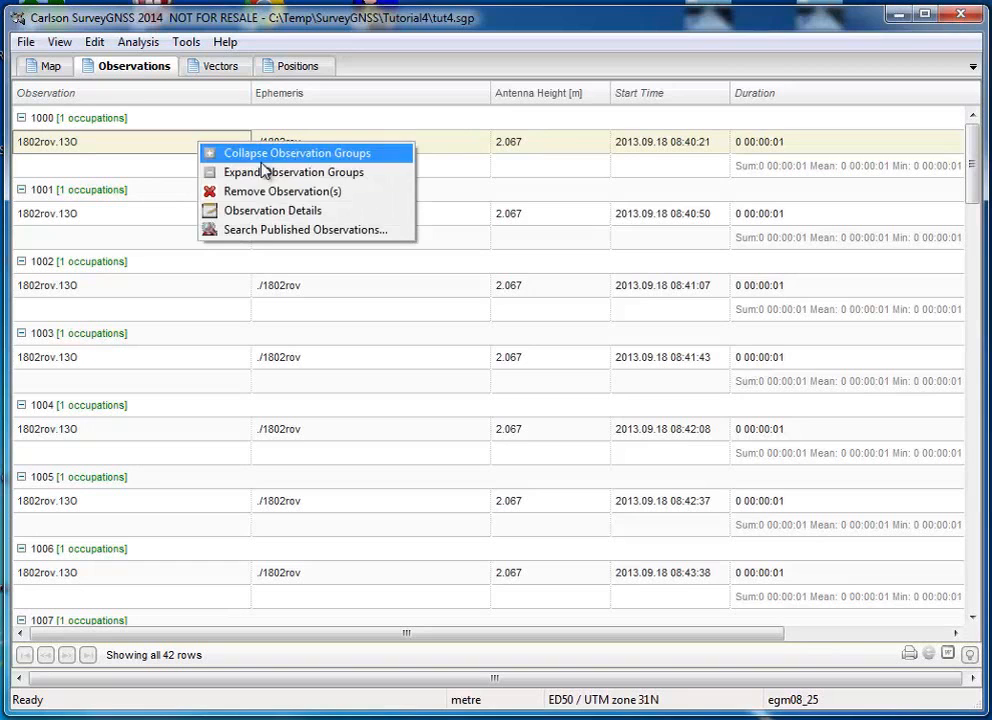
In Observation Details, set the antenna type to NOV702GG NONE, save the change and close the panel
{"action": "left_click", "coordinate": [272, 210]}
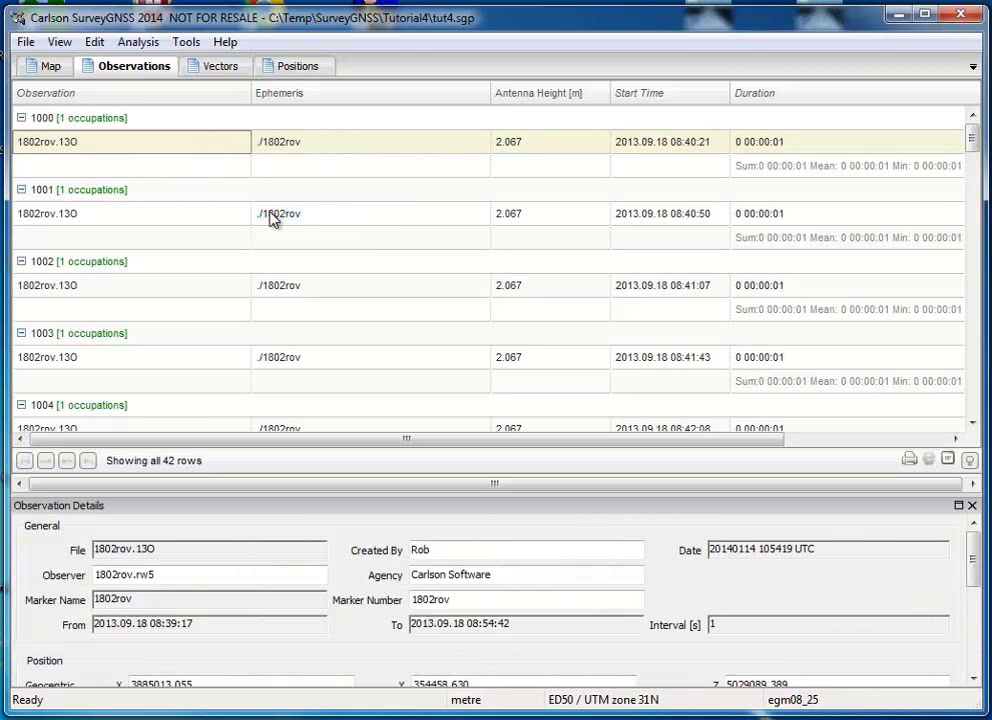
{"action": "scroll", "scroll_direction": "down", "scroll_amount": 3}
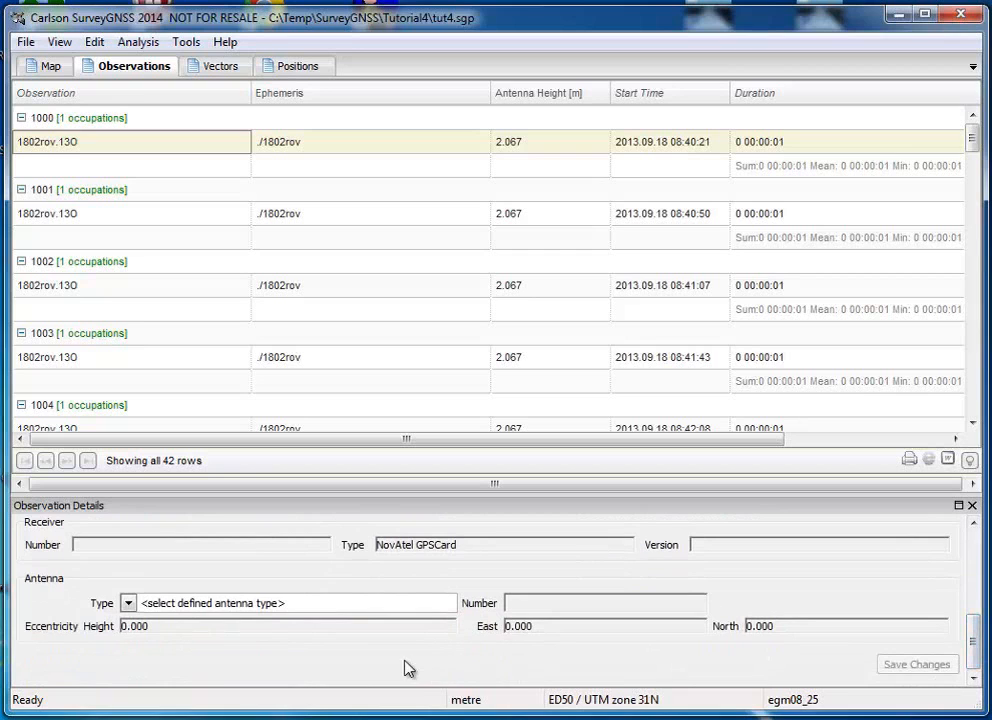
{"action": "mouse_move", "coordinate": [128, 604]}
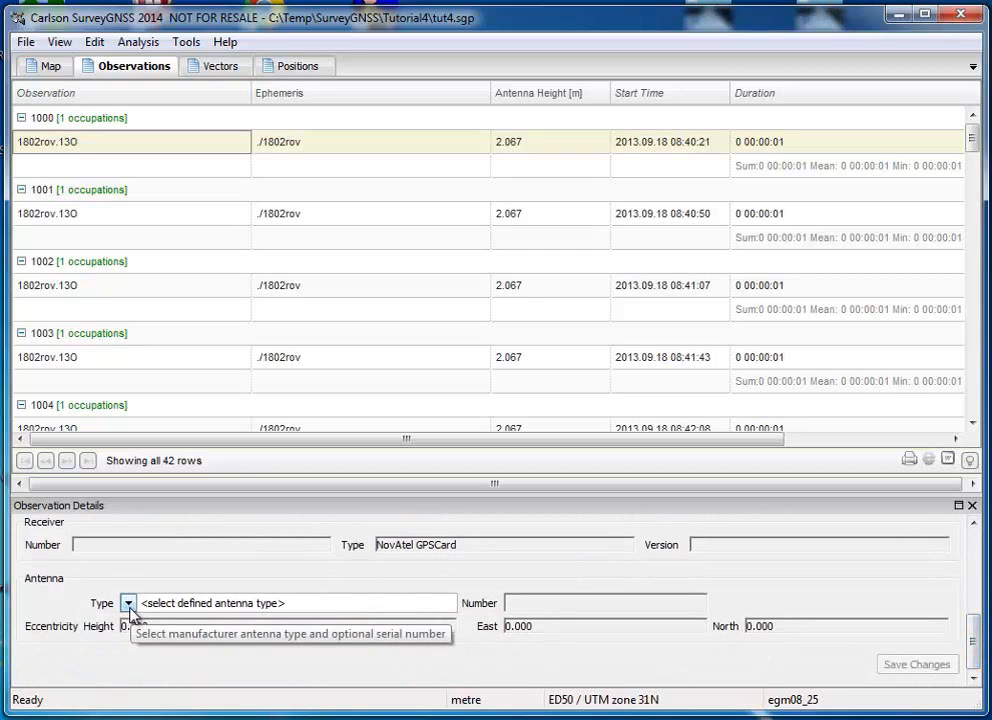
{"action": "left_click", "coordinate": [128, 604]}
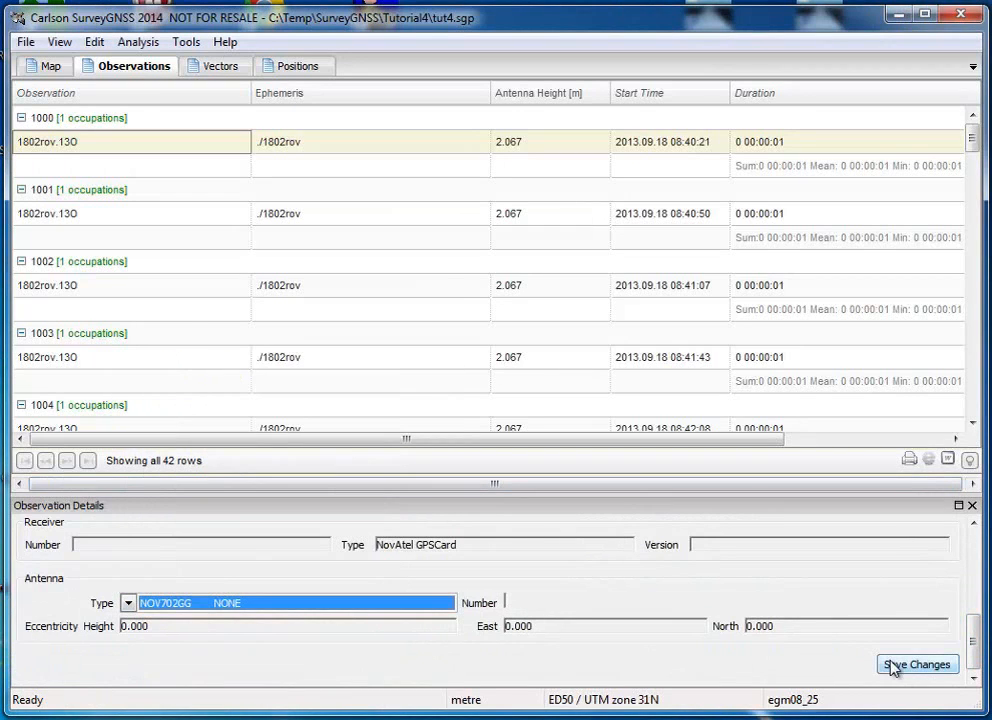
{"action": "left_click", "coordinate": [916, 664]}
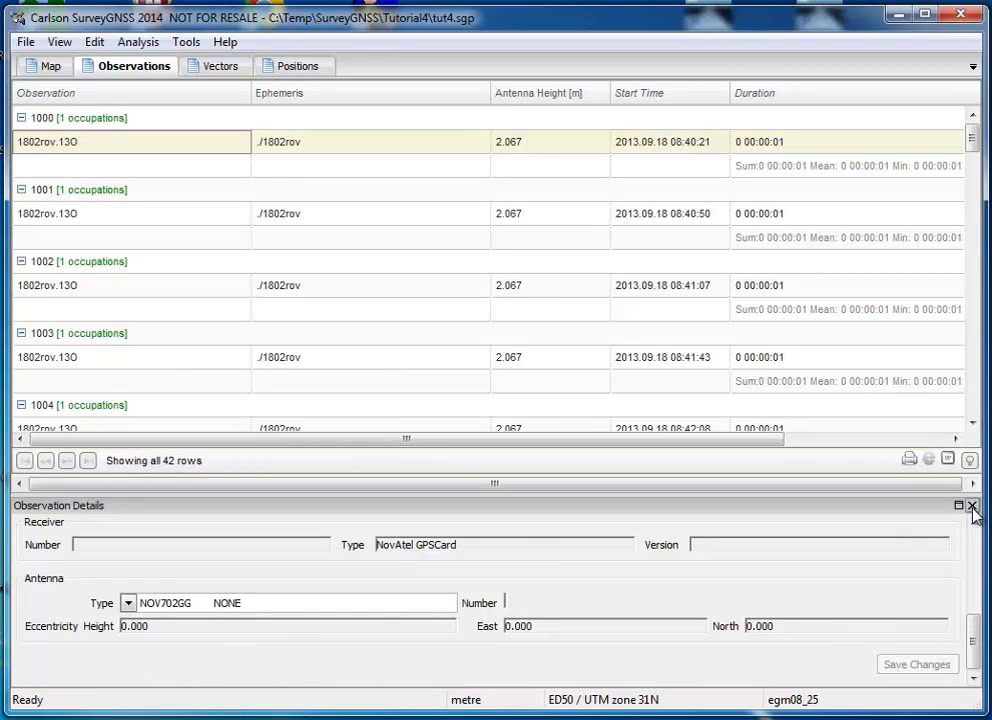
{"action": "left_click", "coordinate": [972, 508]}
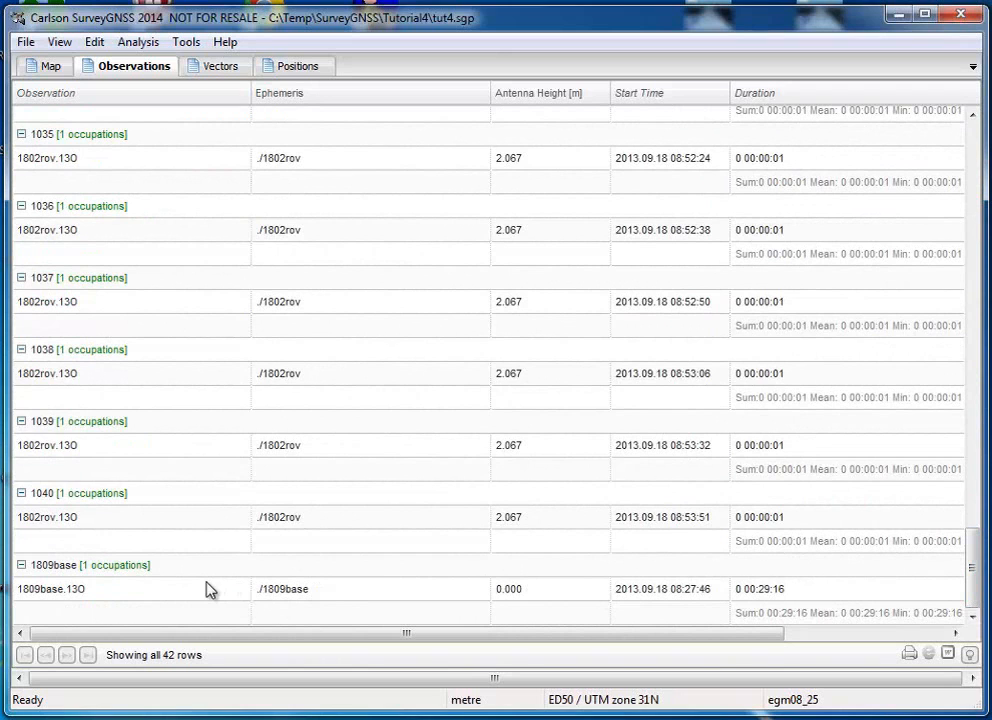
Select all observations through 1809base and compute the 41 base-to-rover vectors, listed as FixedL1 solutions
{"action": "left_click", "coordinate": [196, 588]}
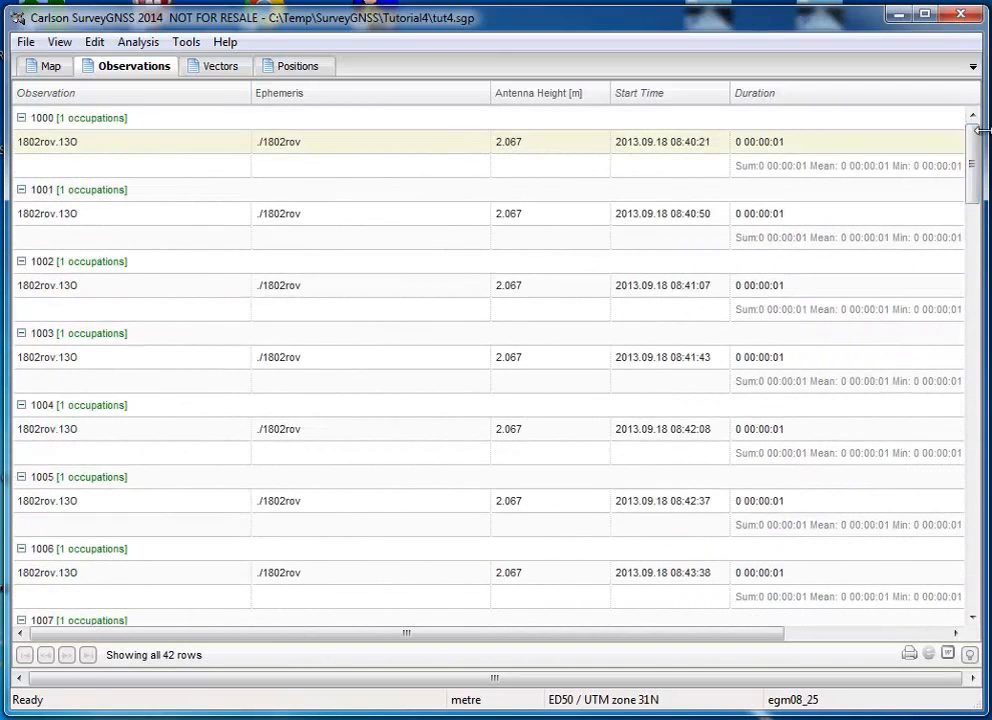
{"action": "mouse_move", "coordinate": [318, 138]}
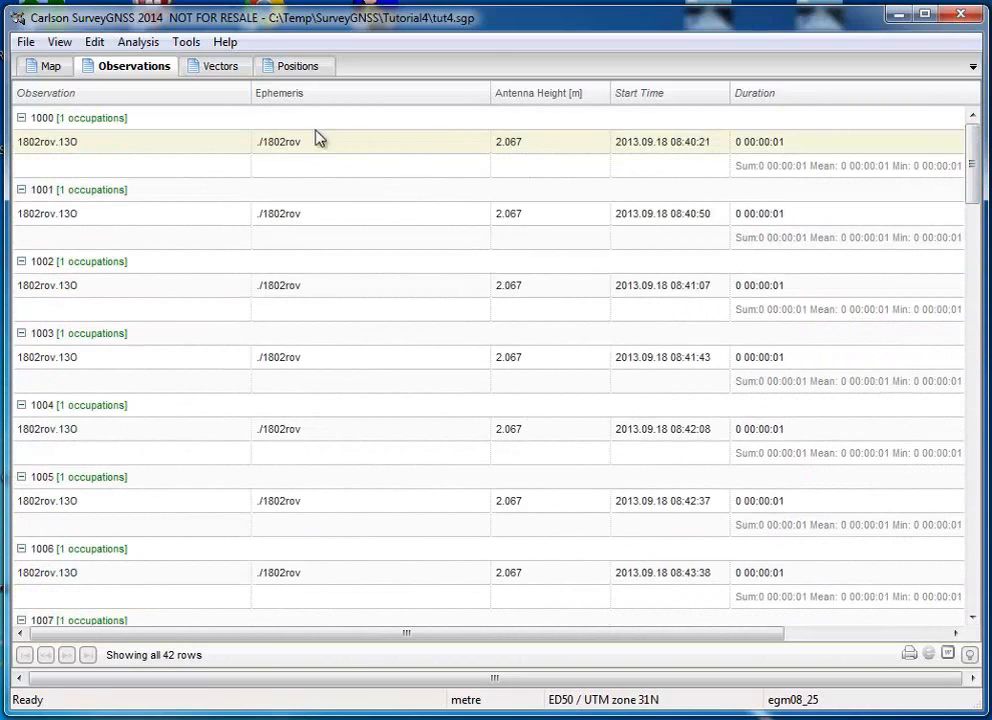
{"action": "left_click", "coordinate": [138, 40]}
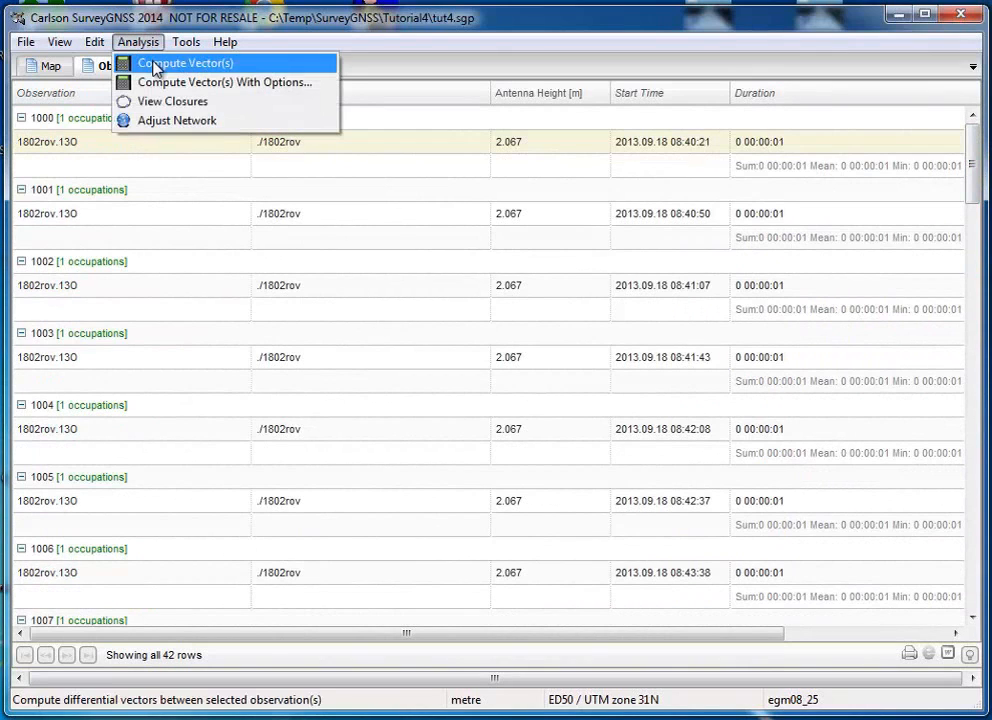
{"action": "left_click", "coordinate": [184, 62]}
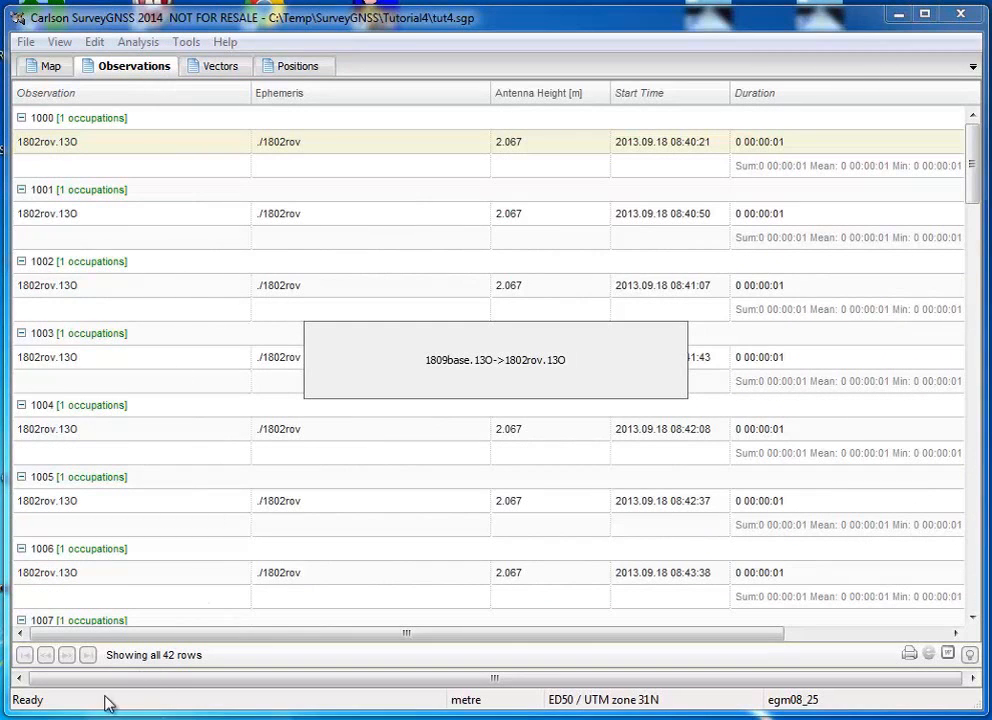
{"action": "mouse_move", "coordinate": [190, 638]}
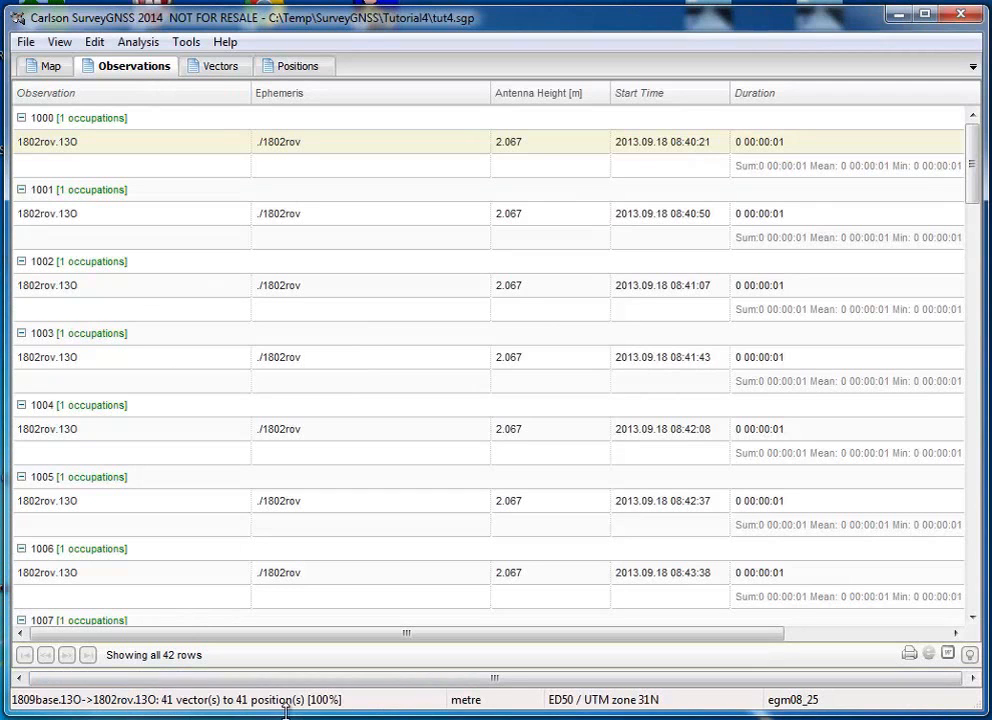
{"action": "left_click", "coordinate": [222, 64]}
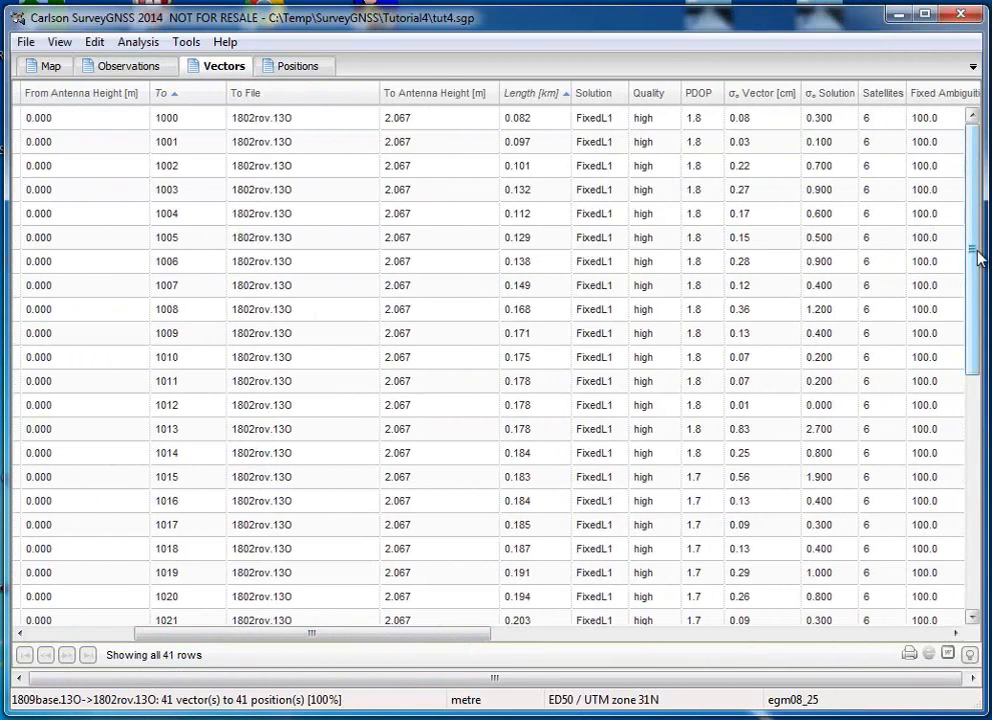
Review the 41 fixed vectors and start exporting the vector table as HTML
{"action": "scroll", "scroll_direction": "down", "scroll_amount": 3}
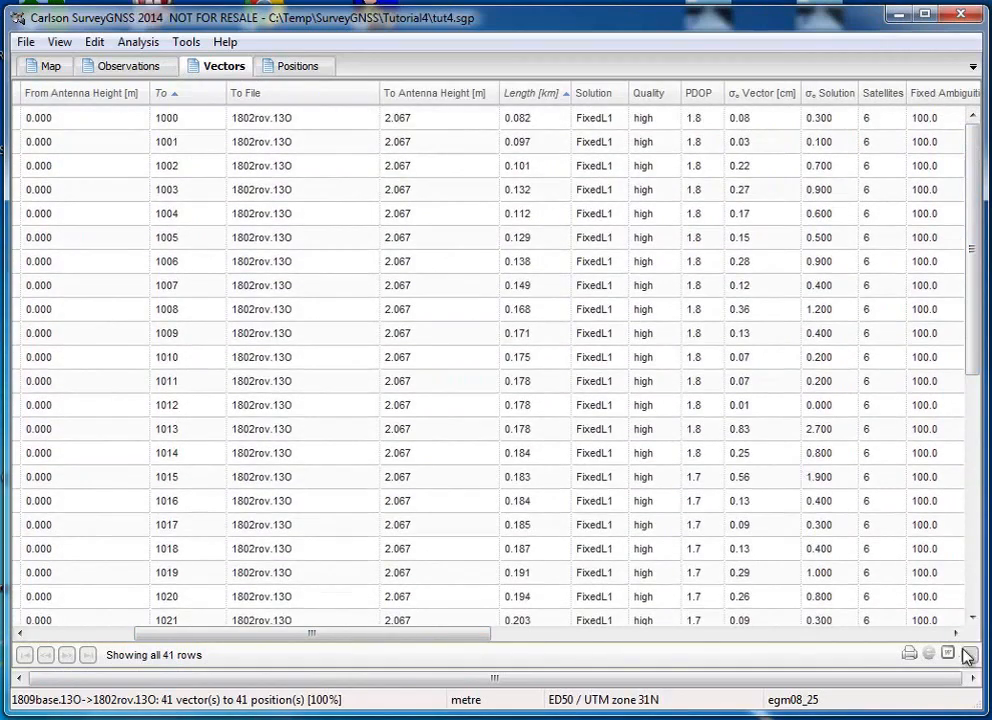
{"action": "left_click", "coordinate": [928, 652]}
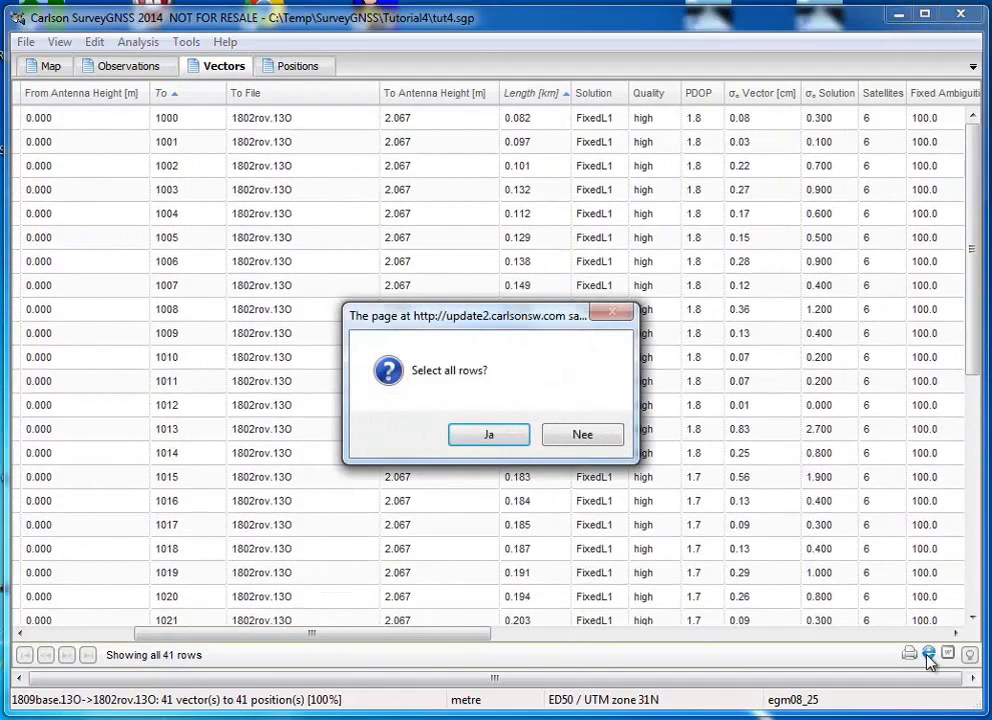
Save all 41 vector rows as Table.html in Tutorial4 and launch it in the browser
{"action": "left_click", "coordinate": [582, 434]}
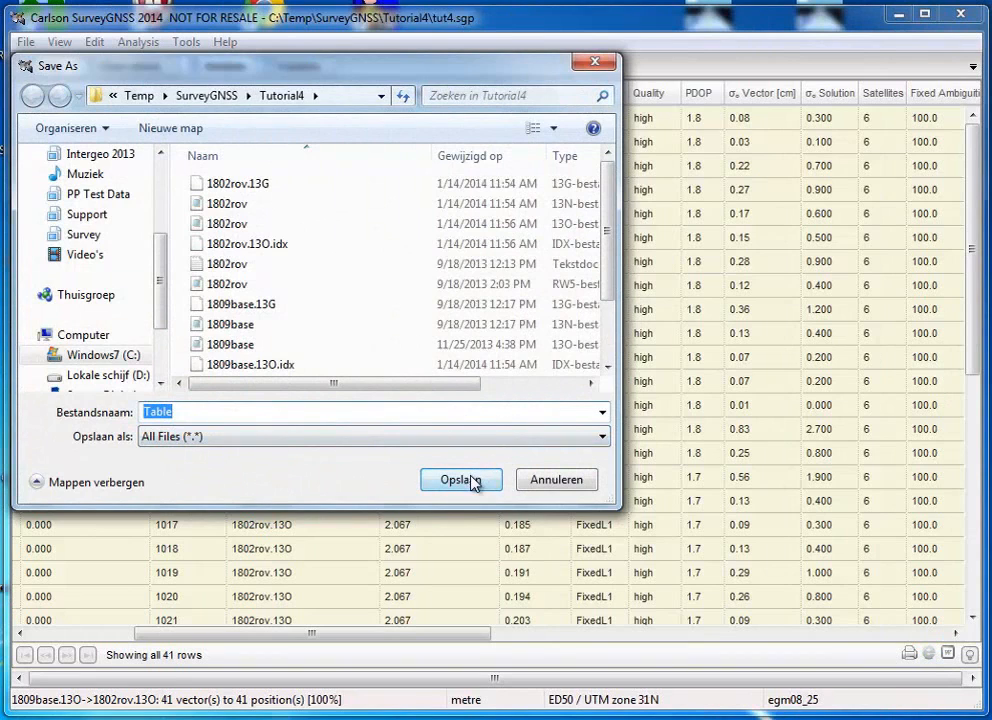
{"action": "left_click", "coordinate": [460, 480]}
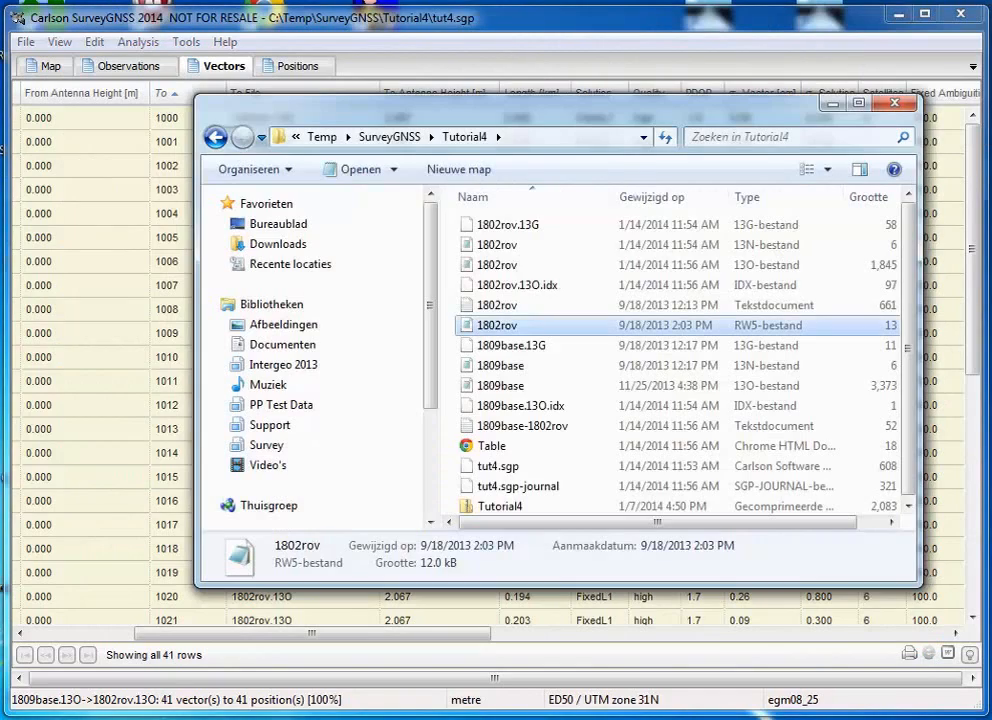
{"action": "left_click", "coordinate": [492, 444]}
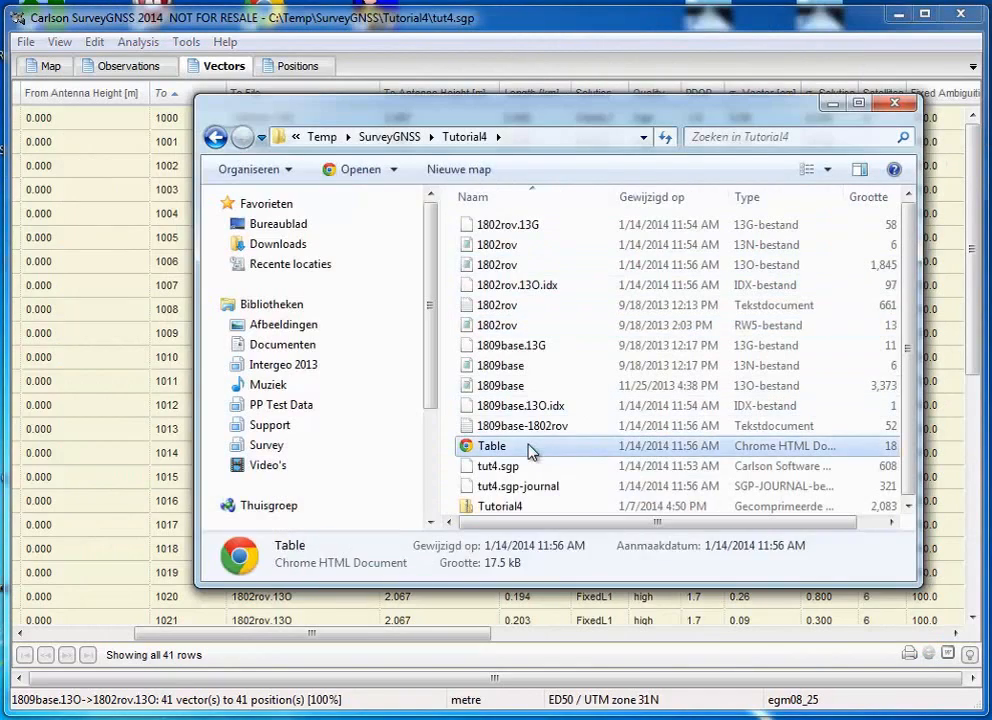
{"action": "double_click", "coordinate": [492, 444]}
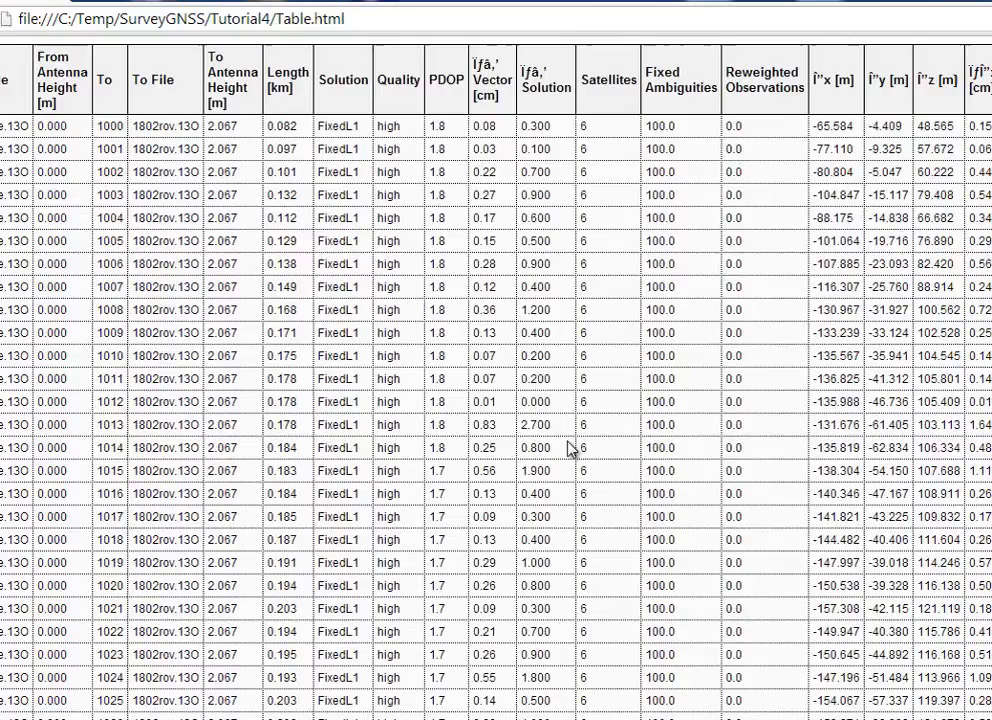
Scroll through Table.html in Chrome, then close Chrome and the Tutorial4 folder window
{"action": "scroll", "scroll_direction": "down", "scroll_amount": 3}
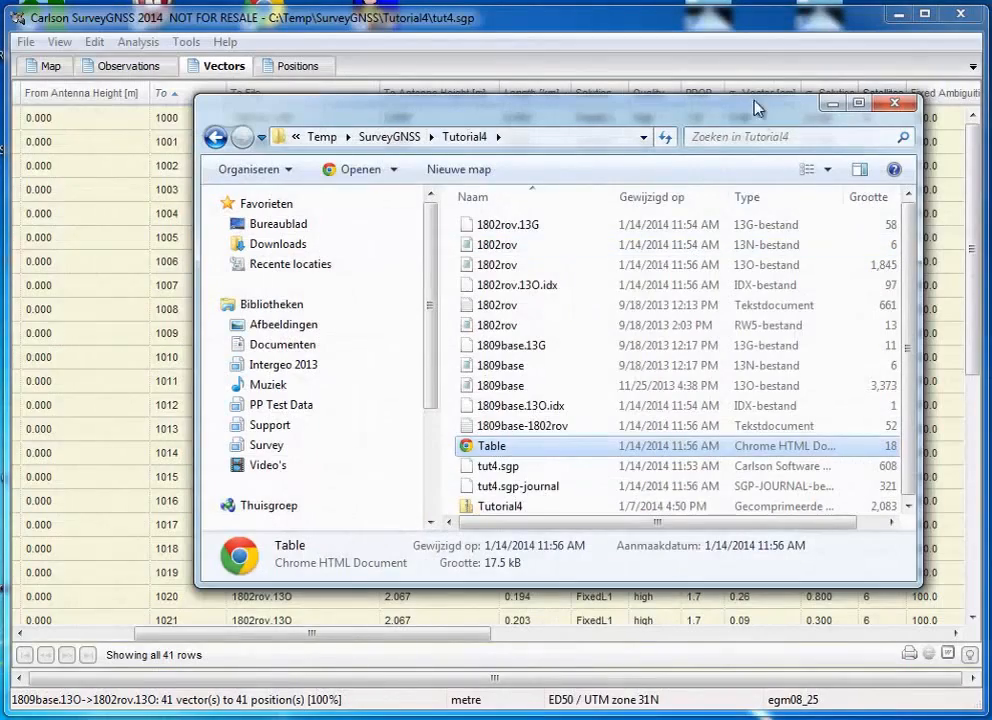
{"action": "left_click", "coordinate": [892, 104]}
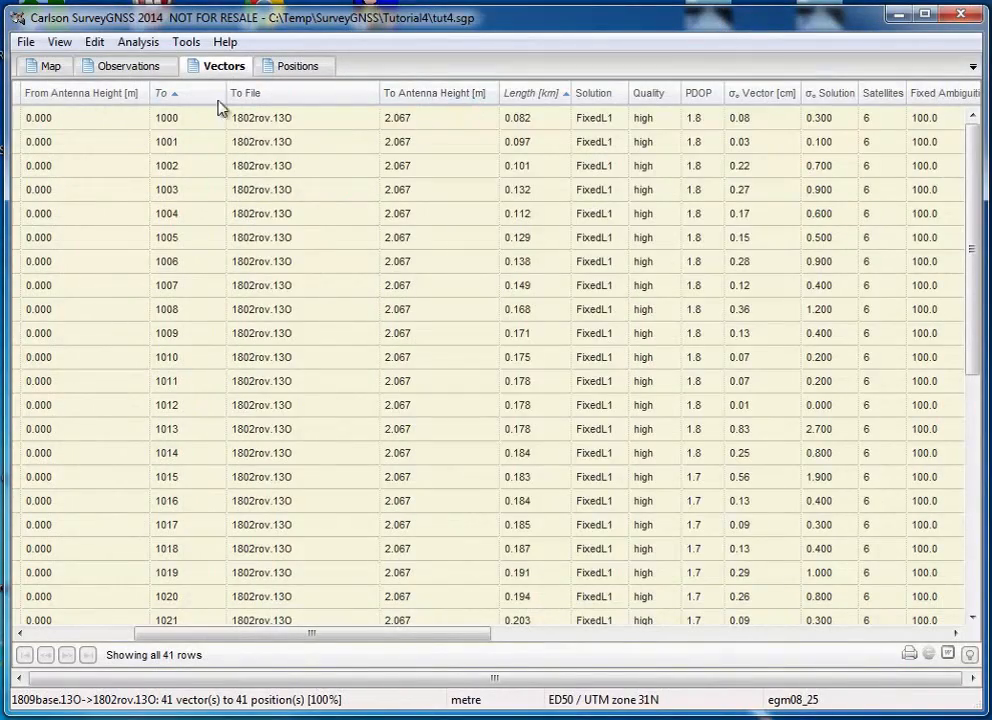
Bring up the File menu to reach the Save As export format choices
{"action": "left_click", "coordinate": [24, 40]}
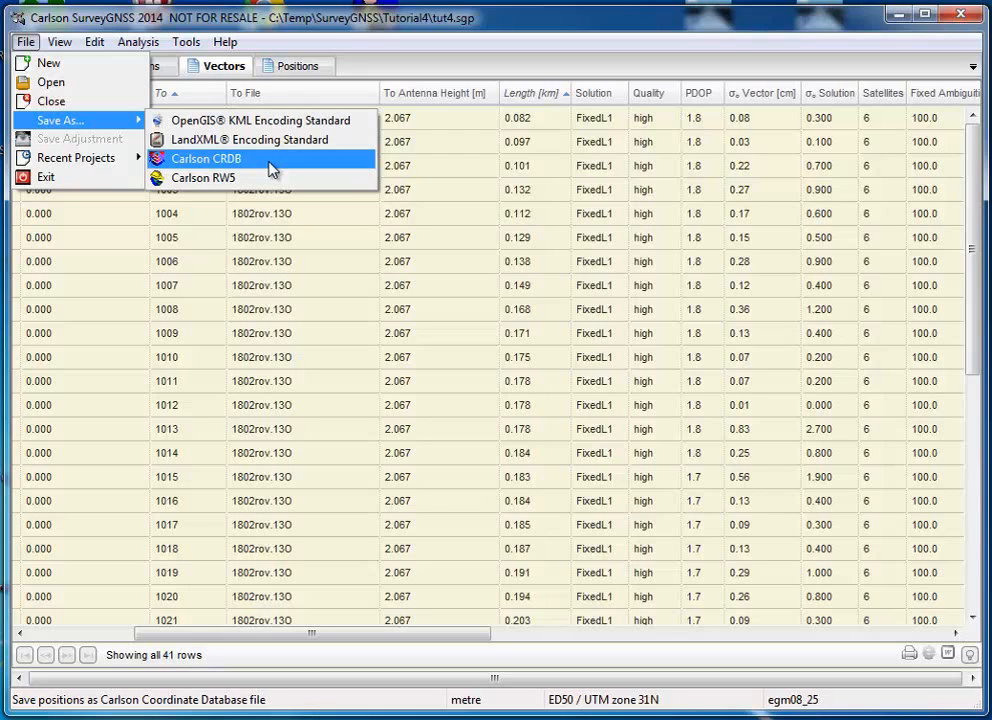
{"action": "mouse_move", "coordinate": [204, 176]}
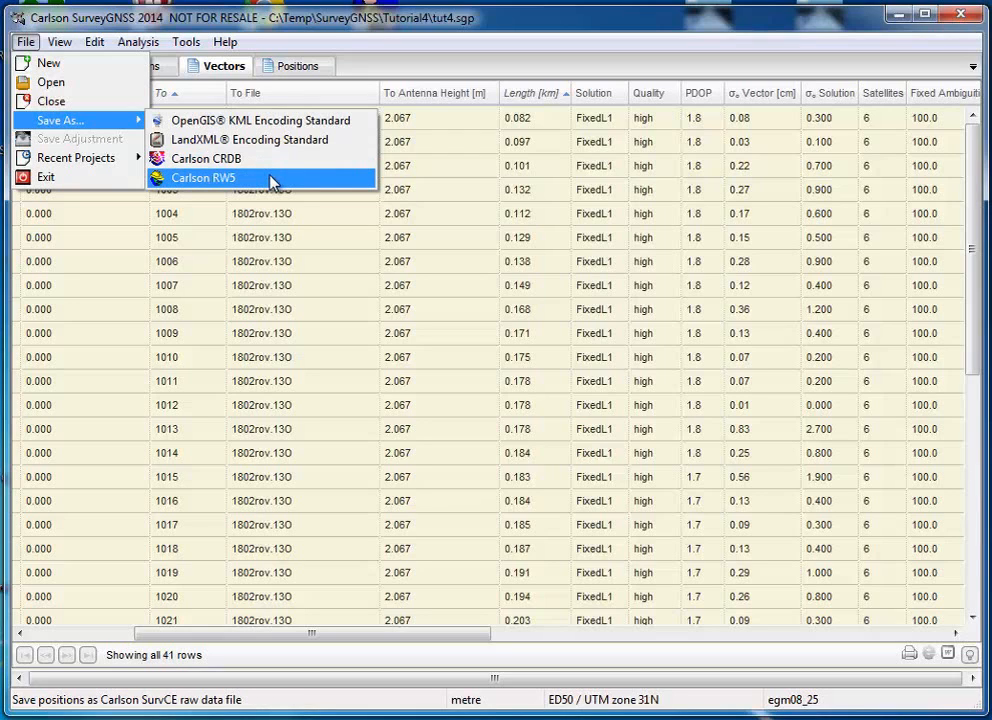
{"action": "mouse_move", "coordinate": [260, 140]}
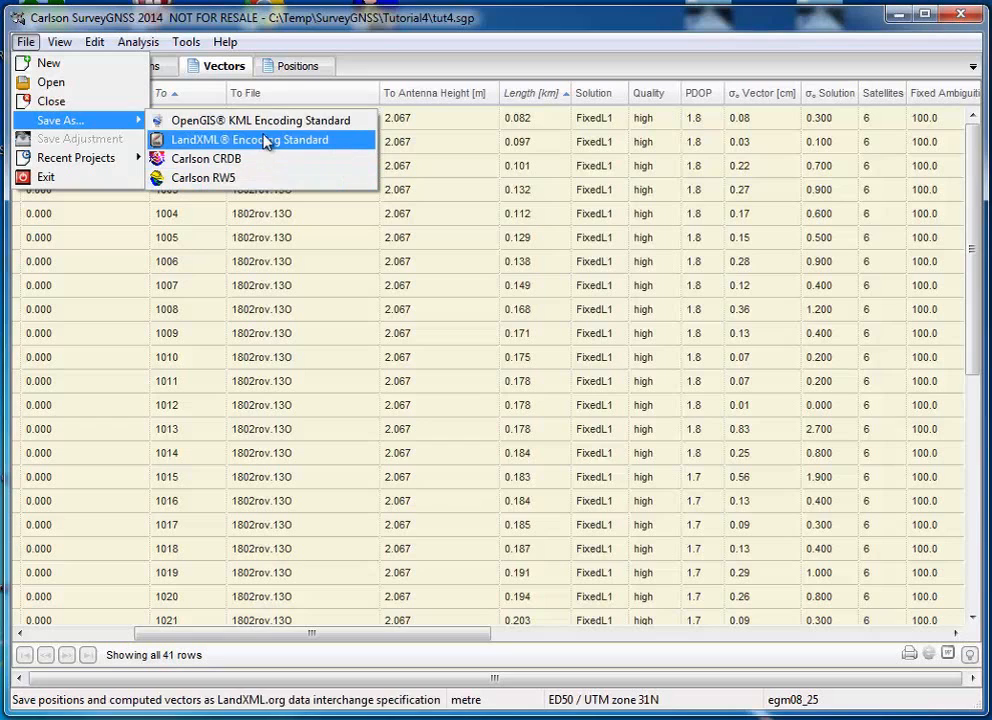
{"action": "mouse_move", "coordinate": [262, 120]}
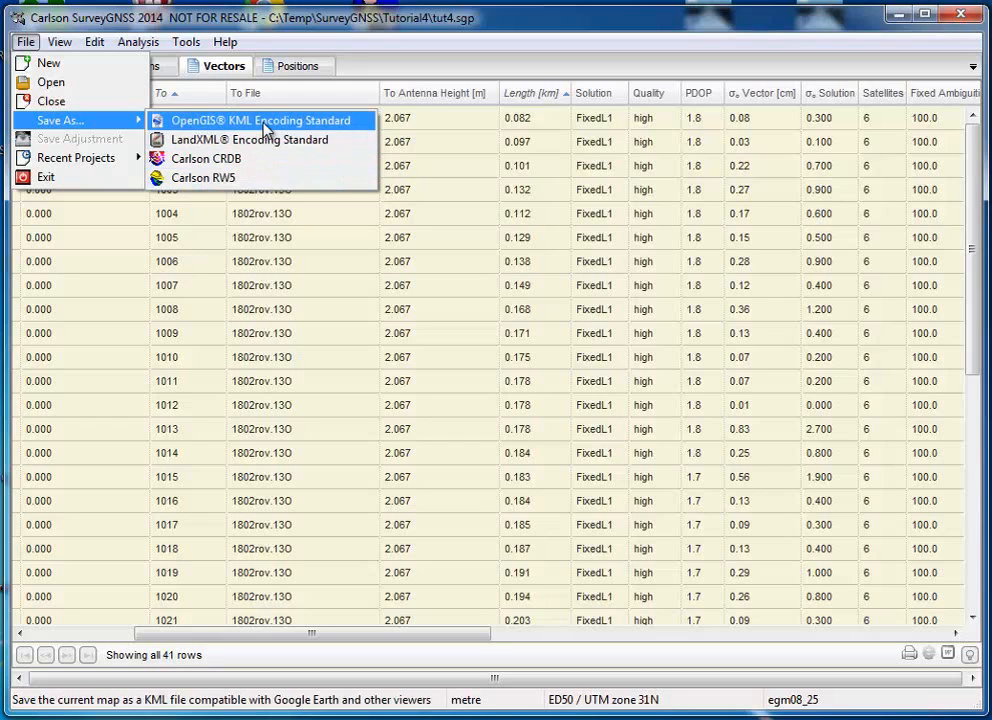